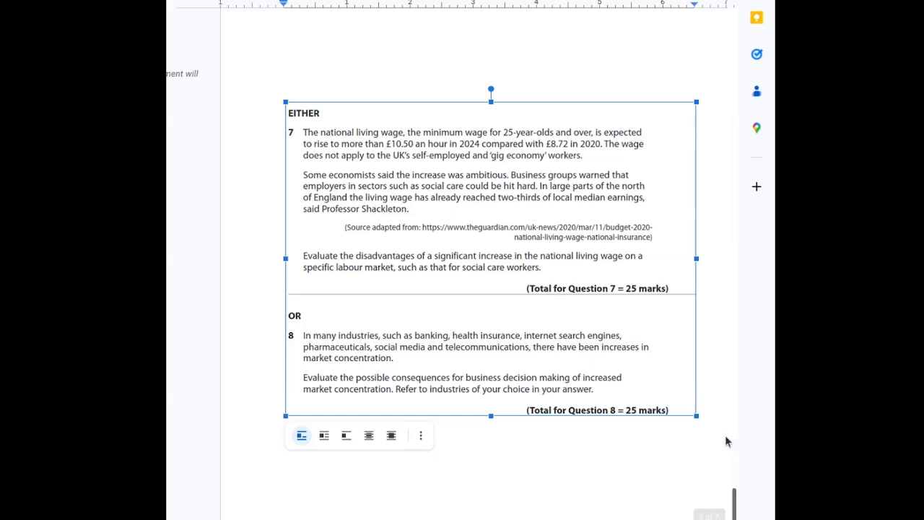
Add plan headings Topic A:, Topic B:, Evaluation, KAA - and Judgement/Conclusion below the questions
click(728, 419)
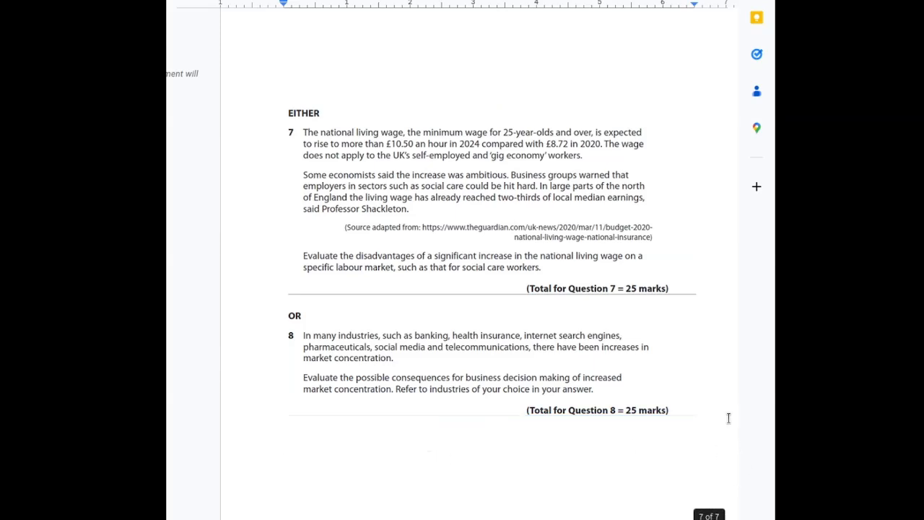
text(Topic A:)
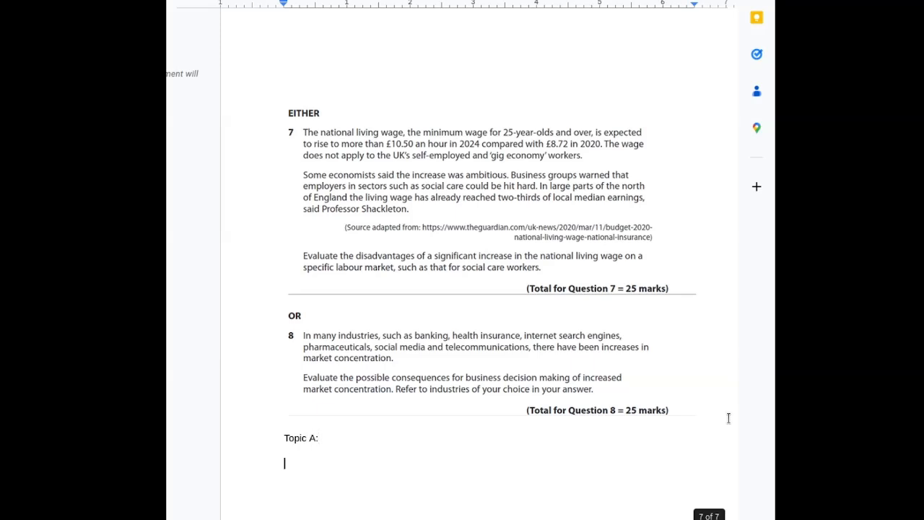
text(Topic B:)
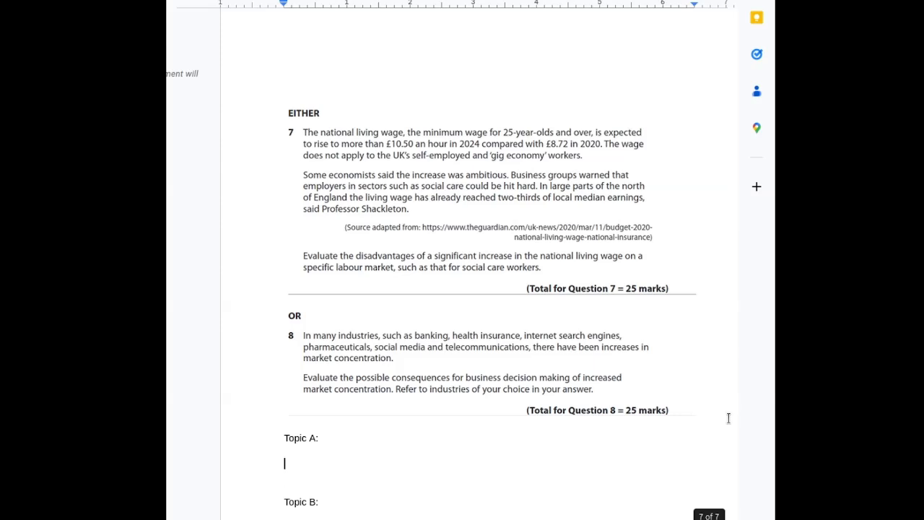
text(Evaluation:)
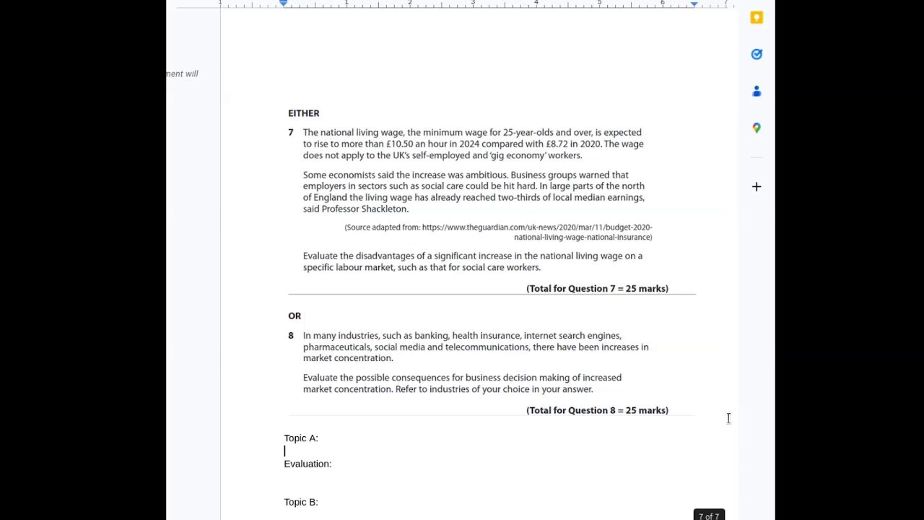
text(KAA -)
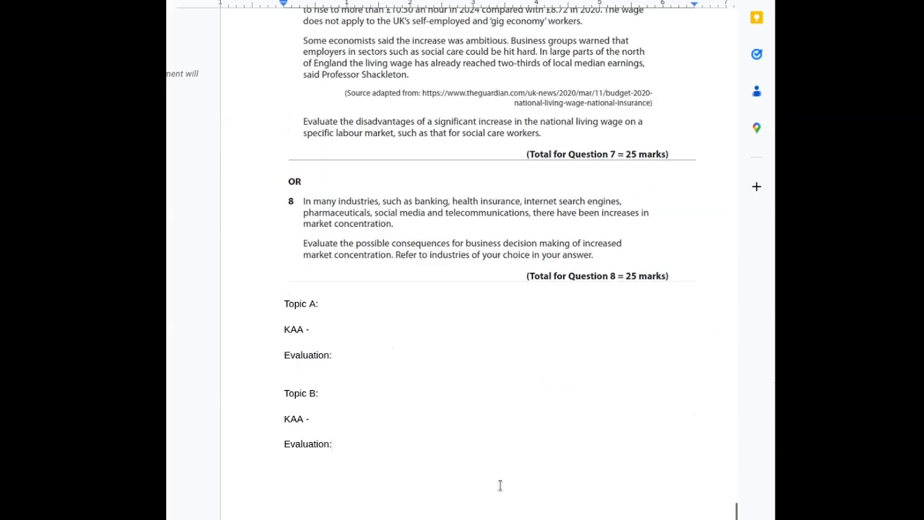
text(J)
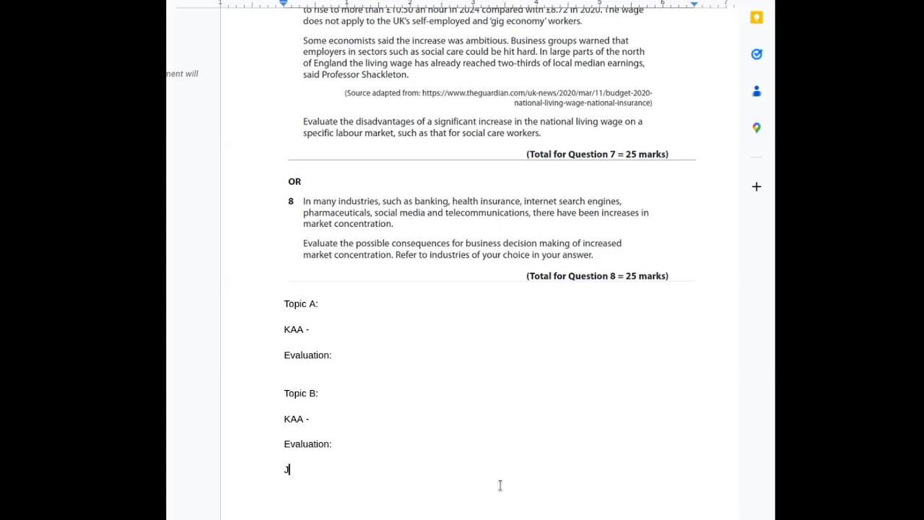
text(udgement/C)
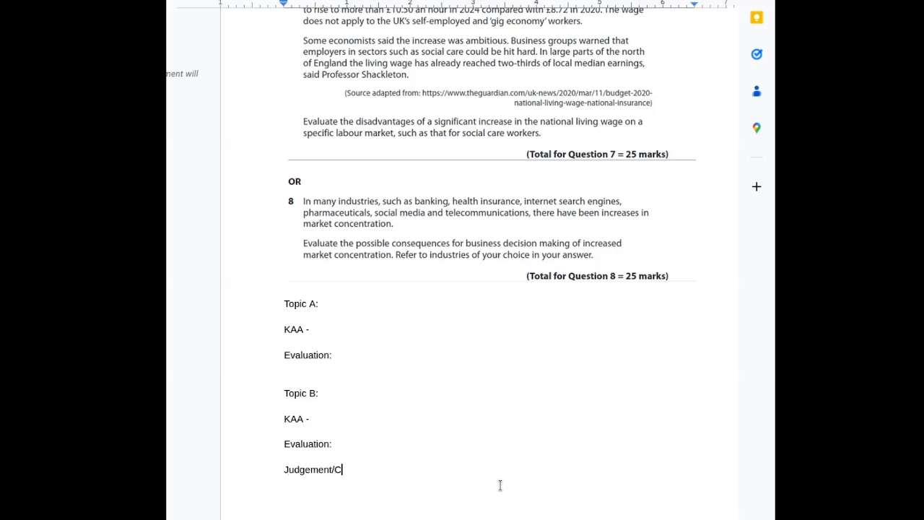
text(onclusion)
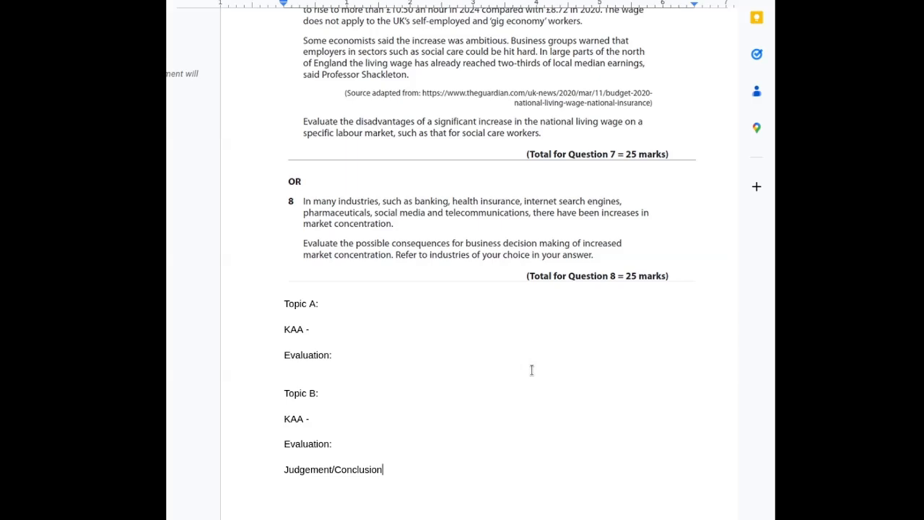
scroll(down, 3)
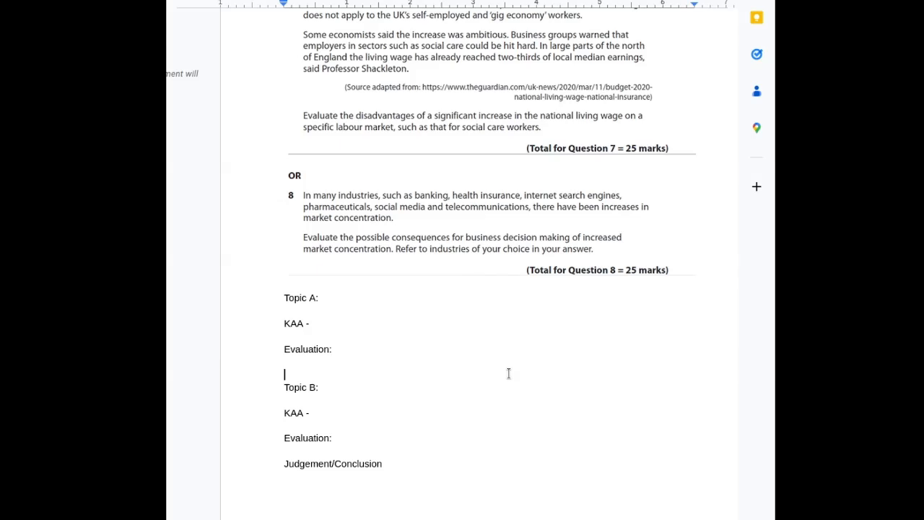
mouse_move(462, 332)
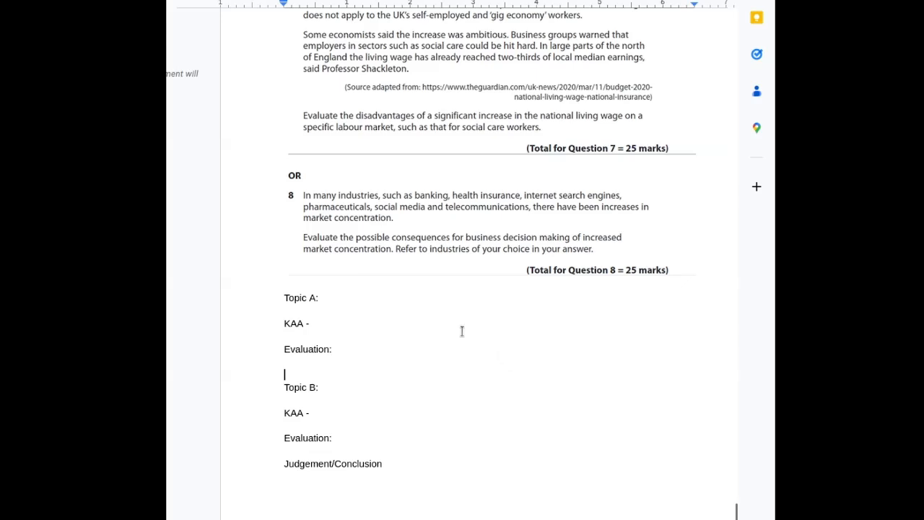
Fill in Topic A as 'Unemployment/layoffs' and Topic B as 'Harms to financial stability of firms'
click(284, 298)
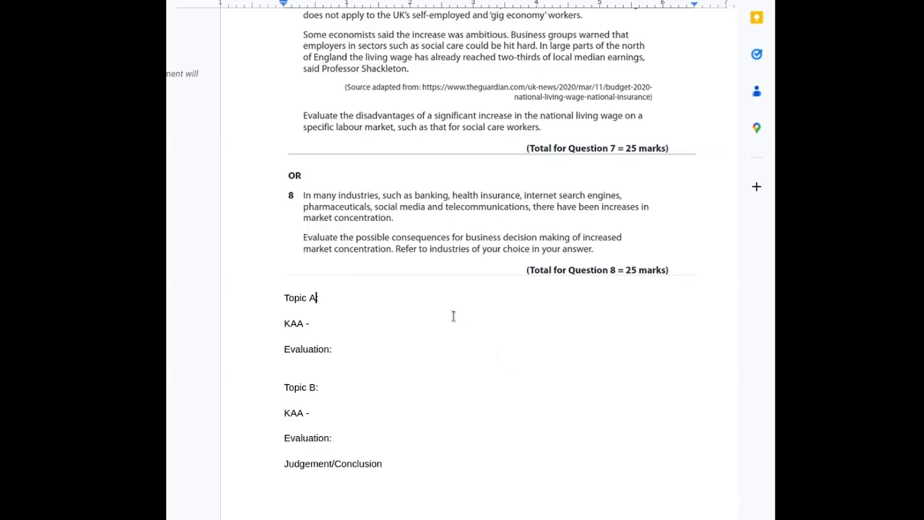
text(: Unem)
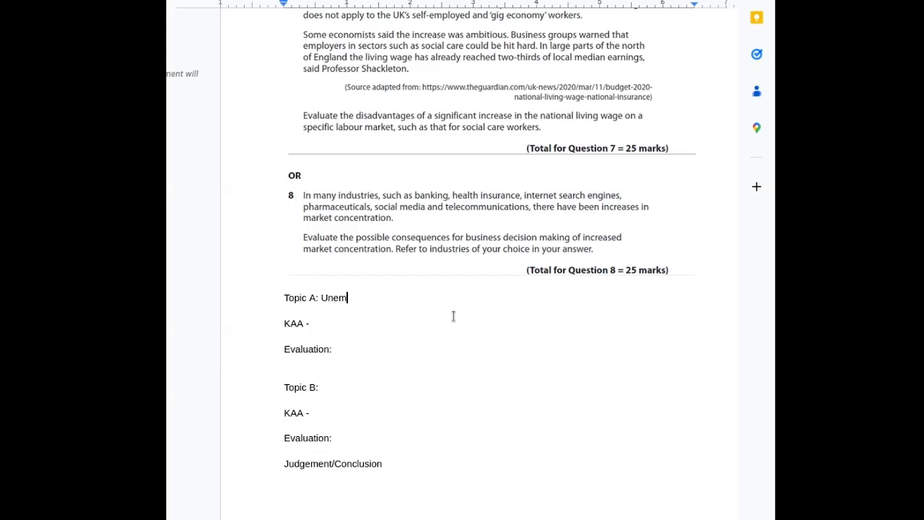
text(ployment/)
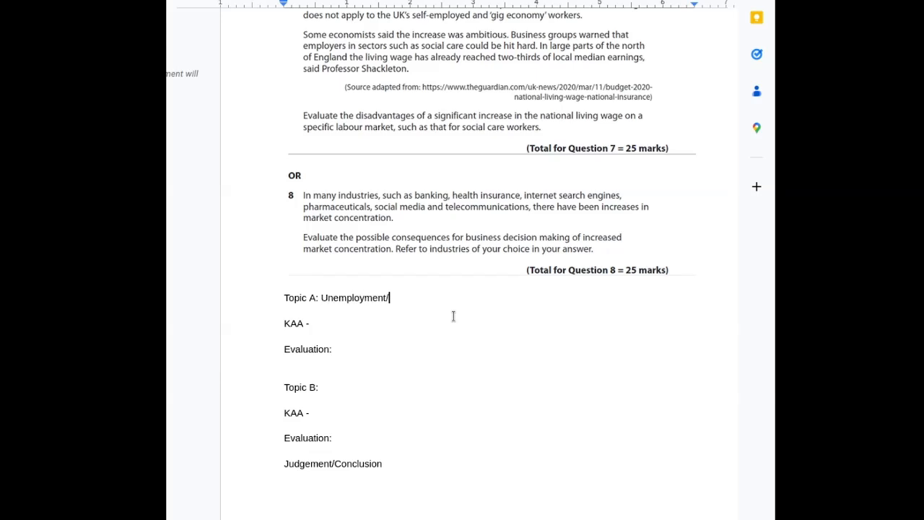
text(layoffs)
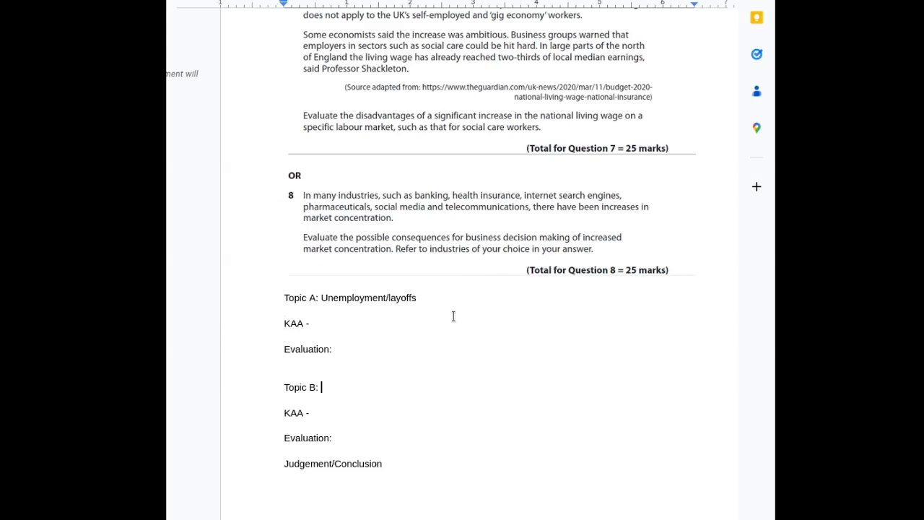
text(Harms to financ)
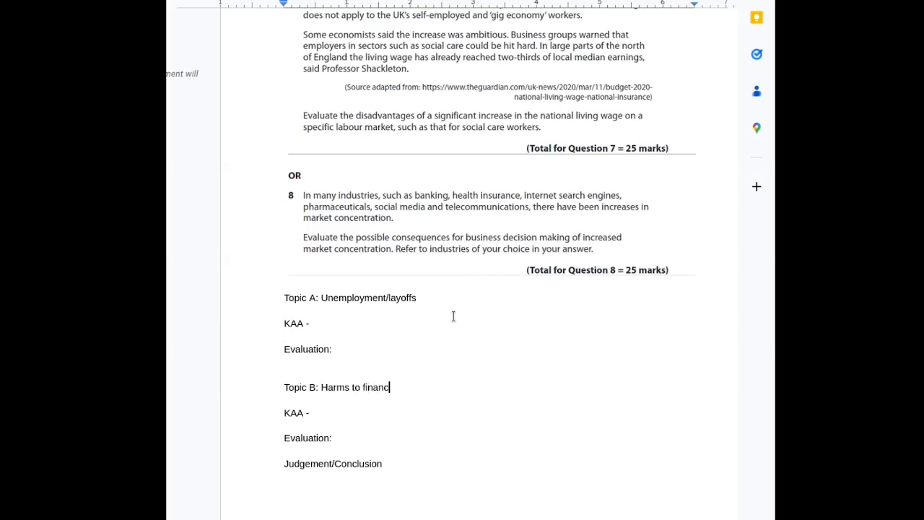
text(ial stability of firms)
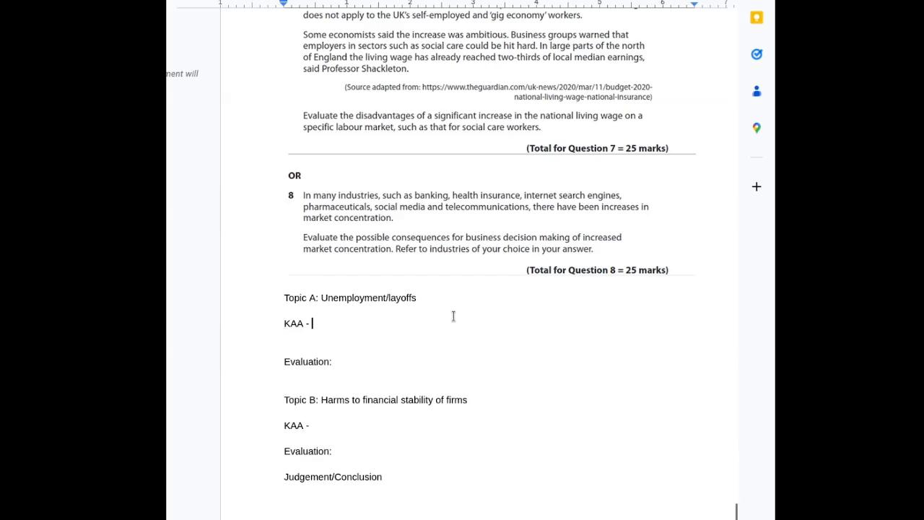
Add Def:, Diagram:, Evidence: and Analysis: prompts under Topic A's KAA and select those lines
text(Def:)
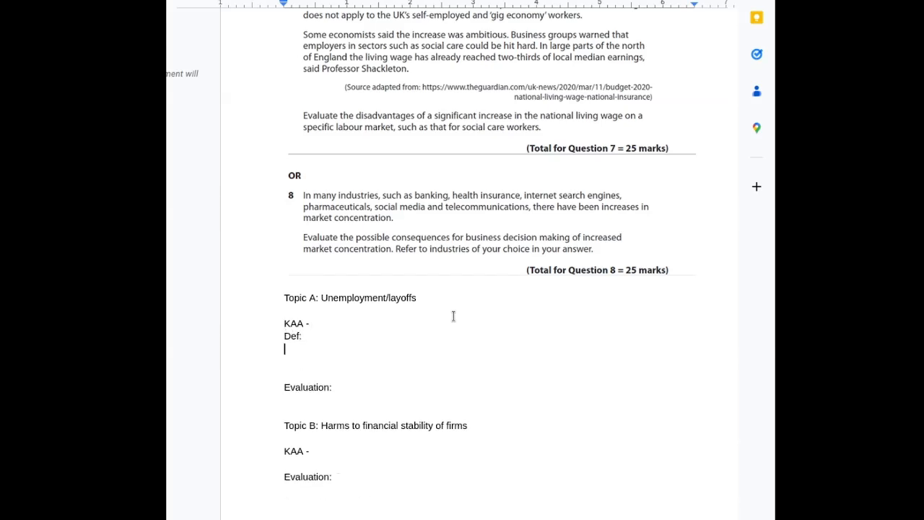
text(Diagram:)
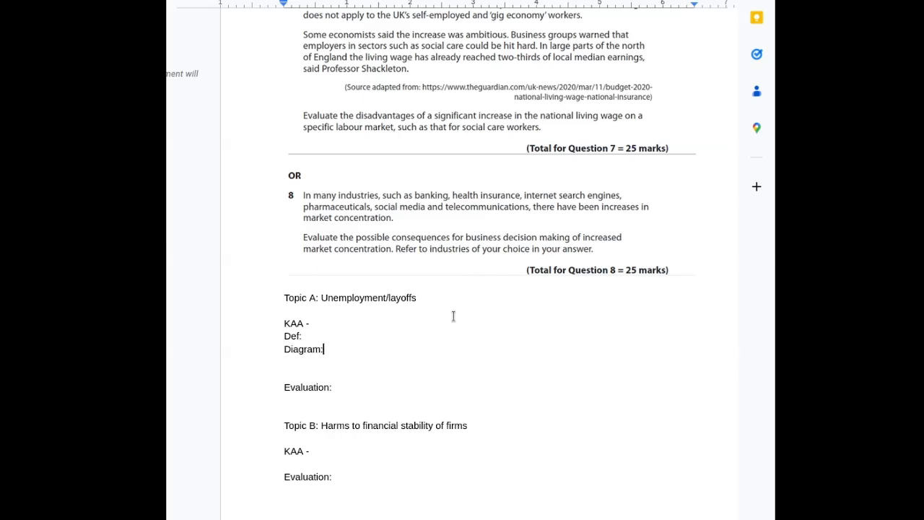
text(Analysis)
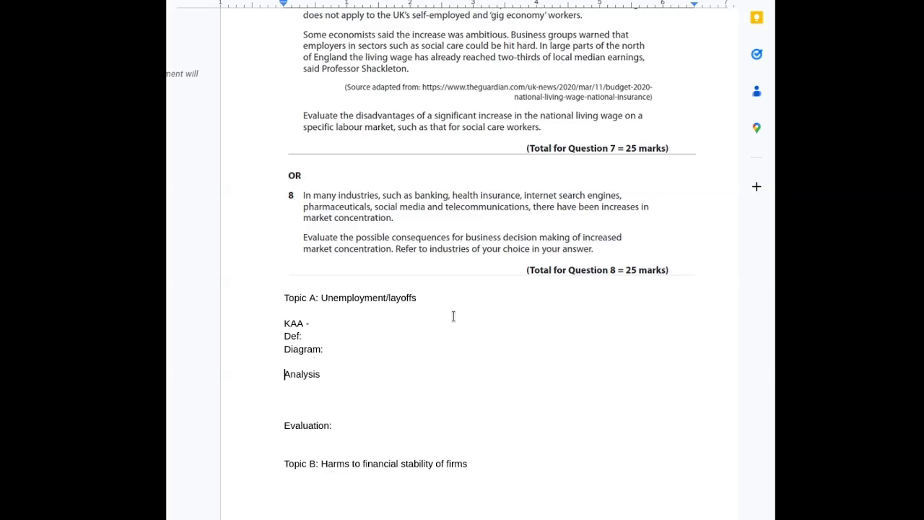
text(Evidence)
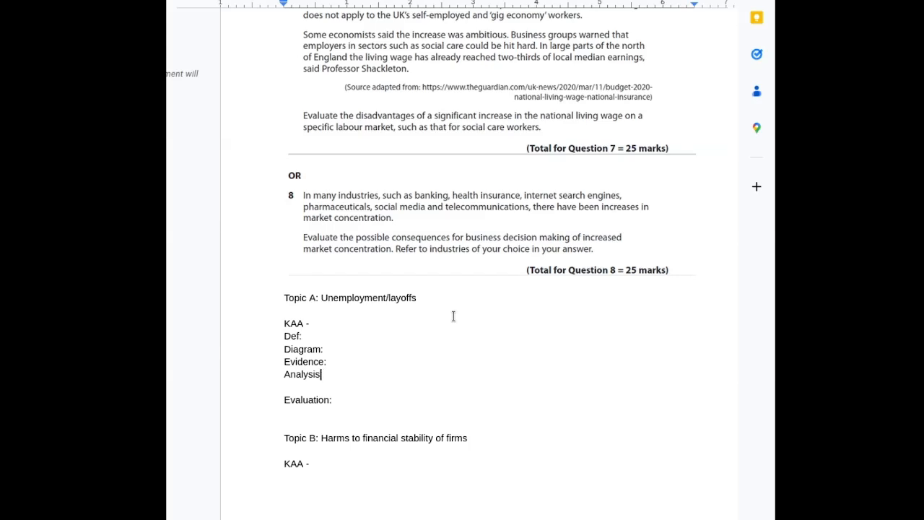
text(:)
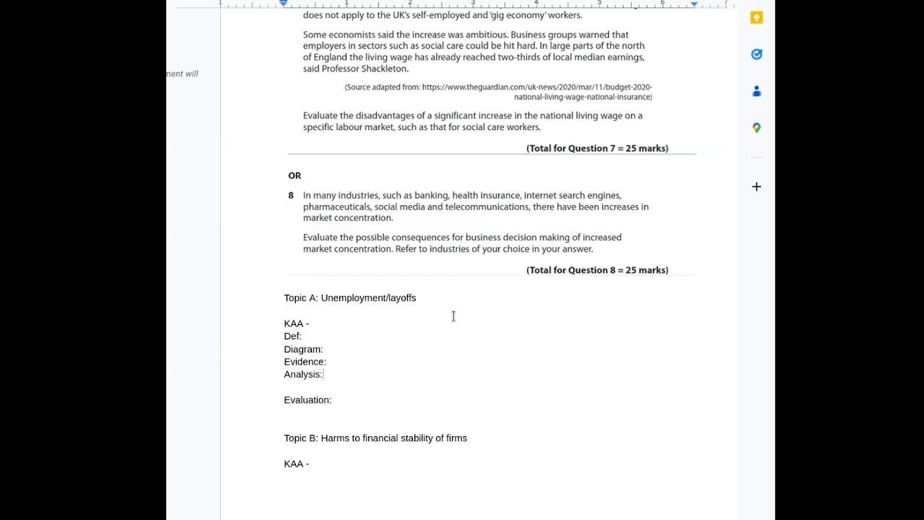
drag(285, 348, 326, 374)
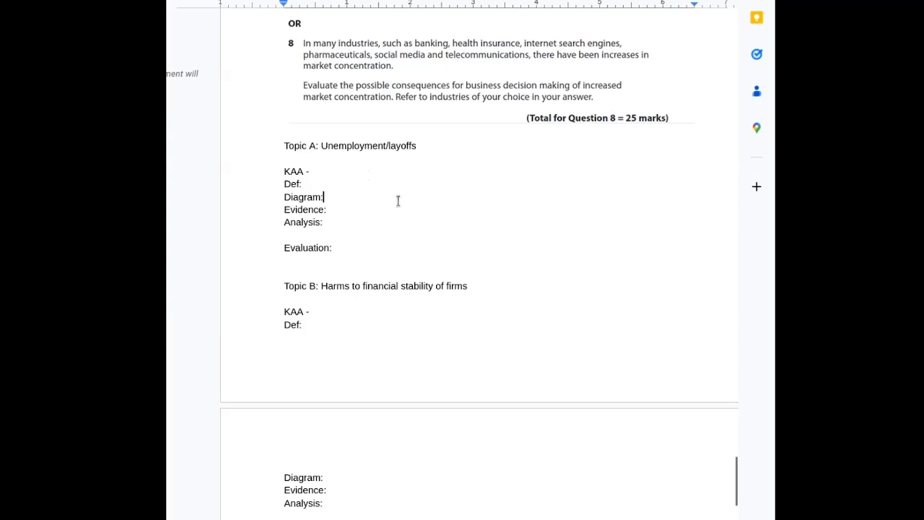
Describe Topic A's diagram as a minimum wage diagram that shows an excess of supply
text(Minim)
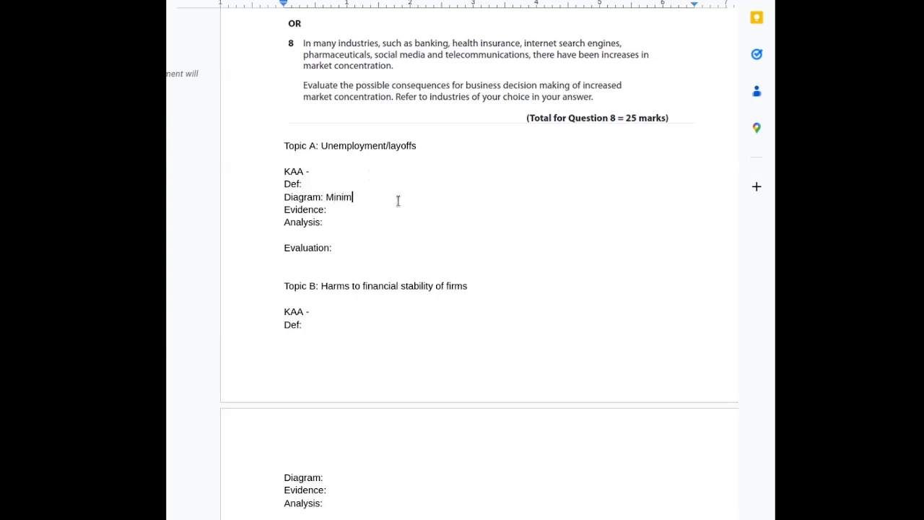
text(um wage diagram)
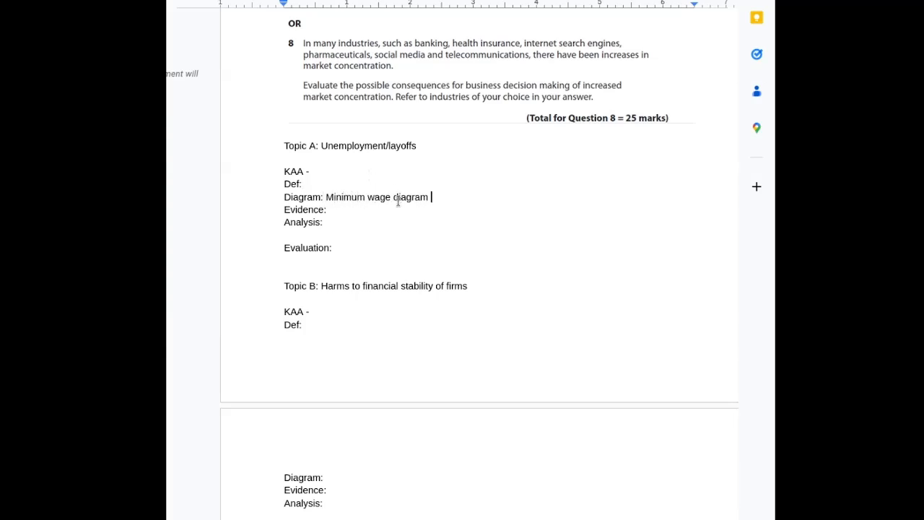
text(that shows an excess)
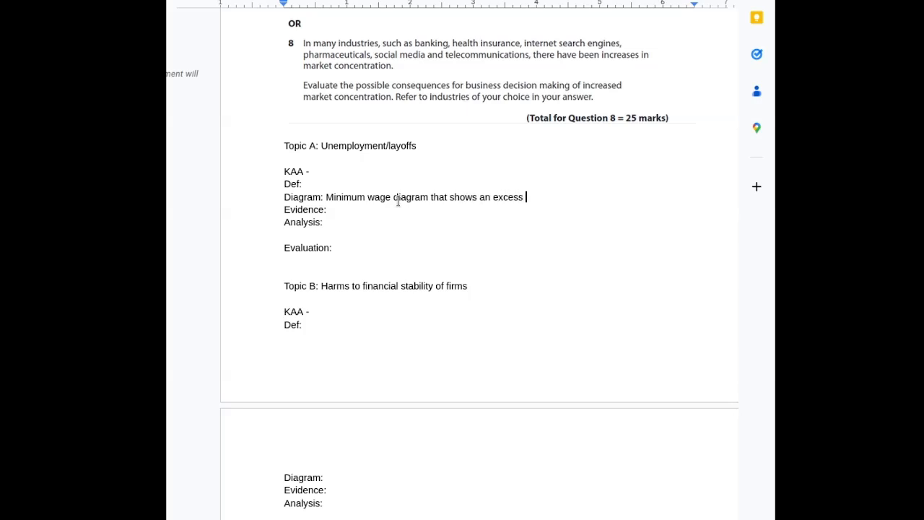
text(of supply)
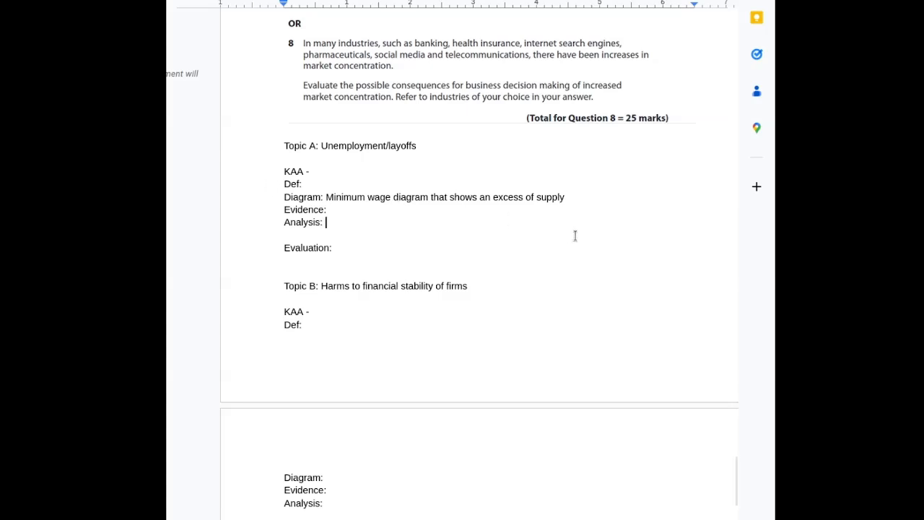
Explain that raising the minimum wage cuts staff because it may exceed some workers' MRP
text(If we increase the mi)
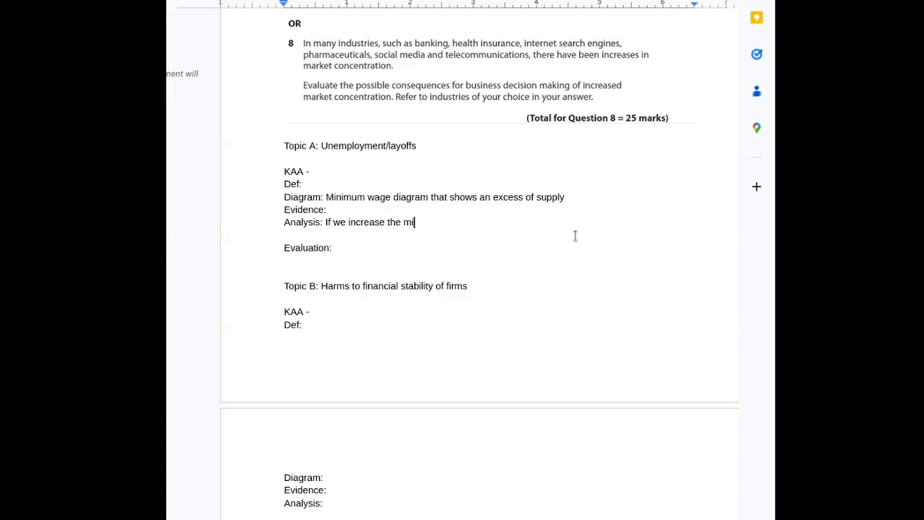
text(nimum wage, then employers may no longer be able to afford to employ as m)
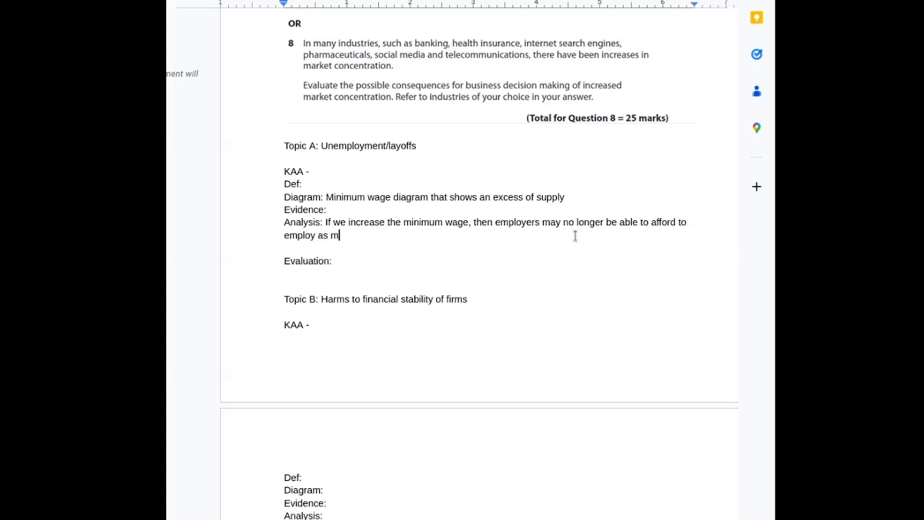
text(any staff ()
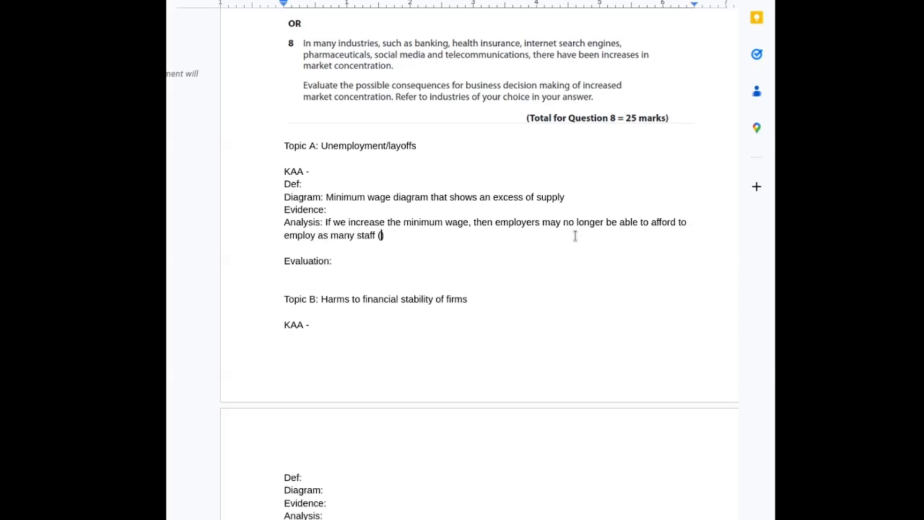
text(because the minimum wage may exceed the MRP of some)
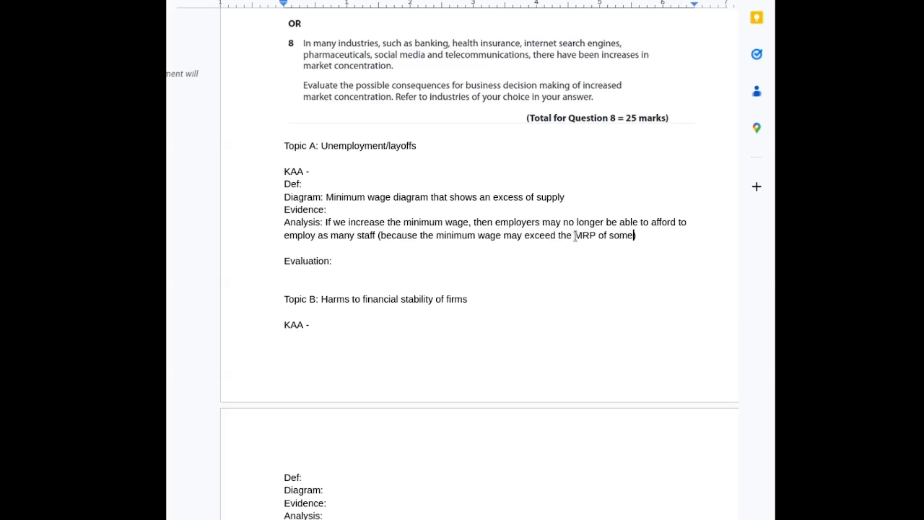
text(workers))
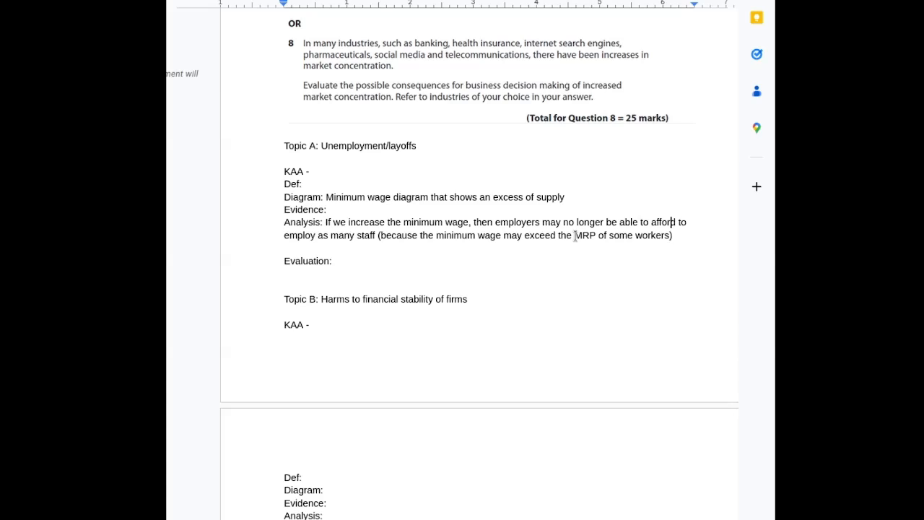
Begin Topic A's Evidence: lower-skilled workers such as cleaners may have a low MRP
click(329, 209)
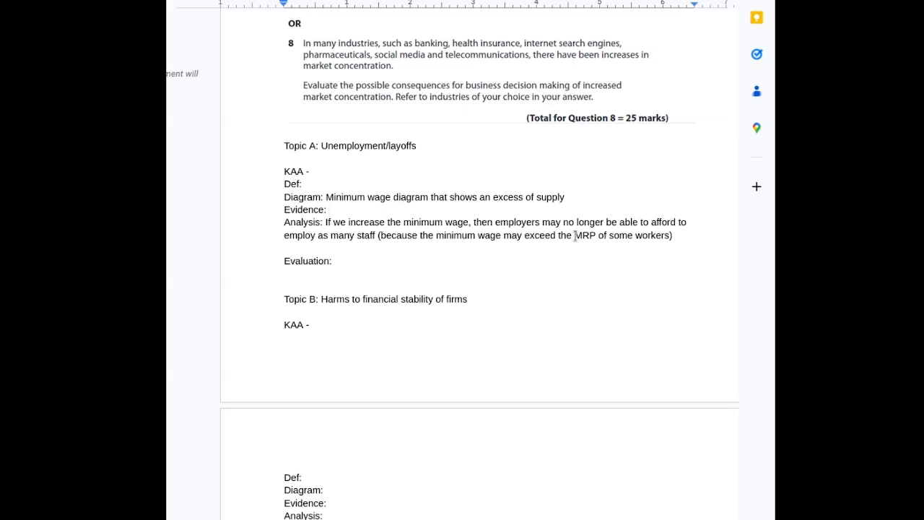
text(Lower skilled workers like cleaners may have a low)
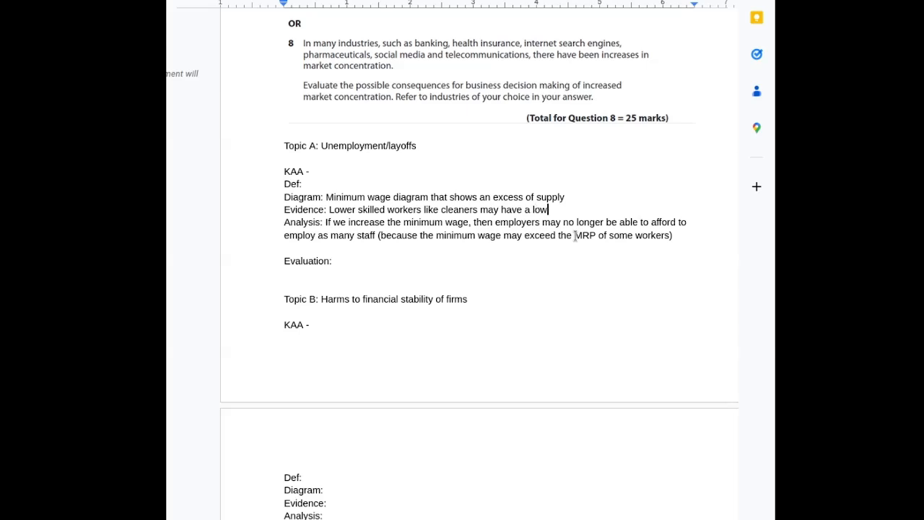
text(MRP)
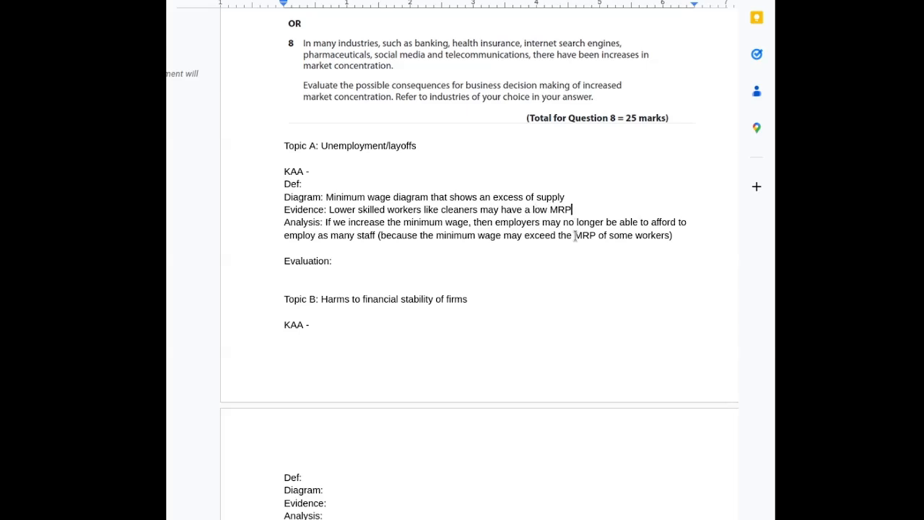
text(. S)
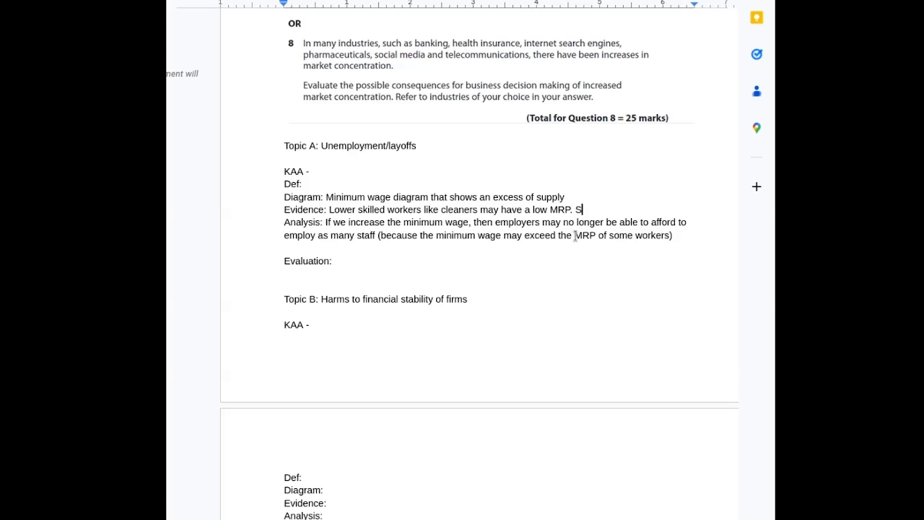
key(Backspace)
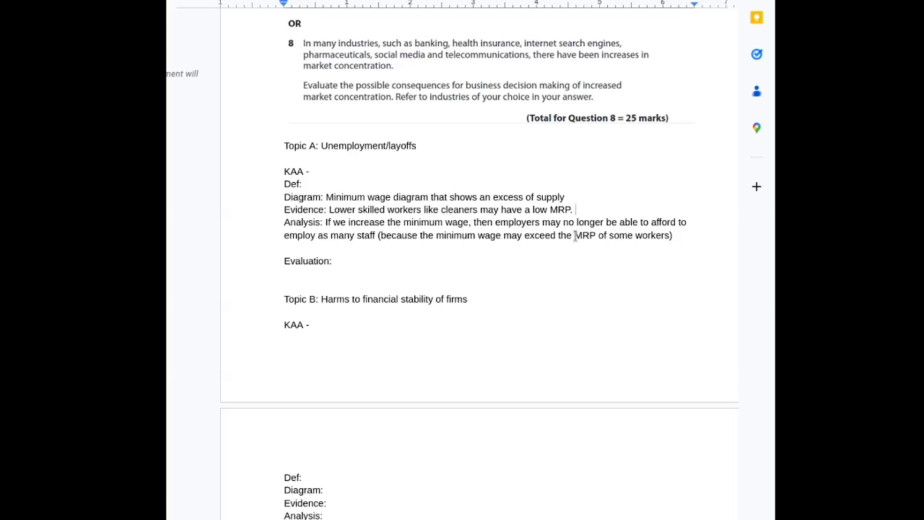
Add that some work, such as receptionist or concierge work, may be possible to automate
text(Some work)
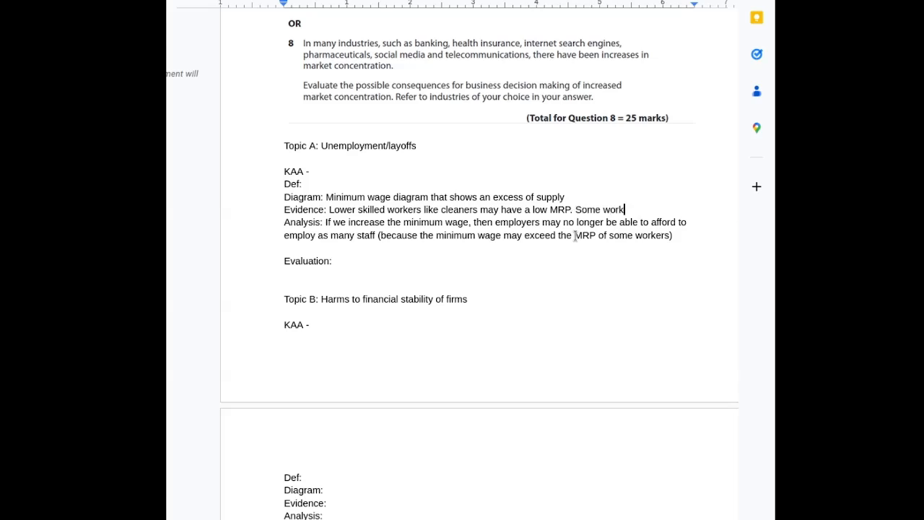
text((such as receptionist or concierge w)
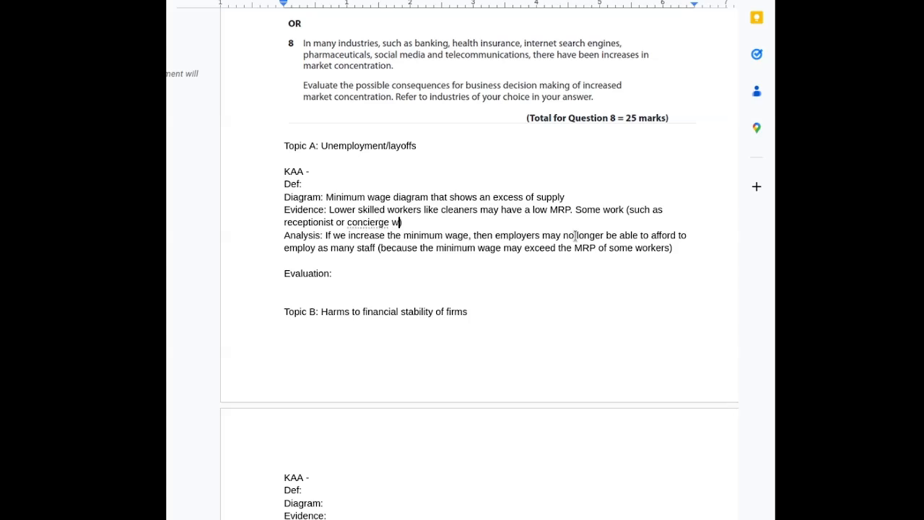
text(ork))
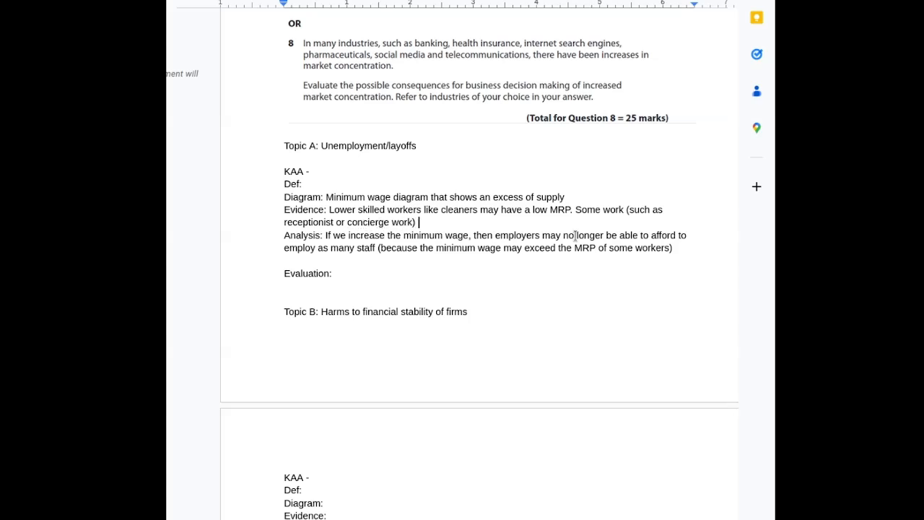
text(may be possible to auotm)
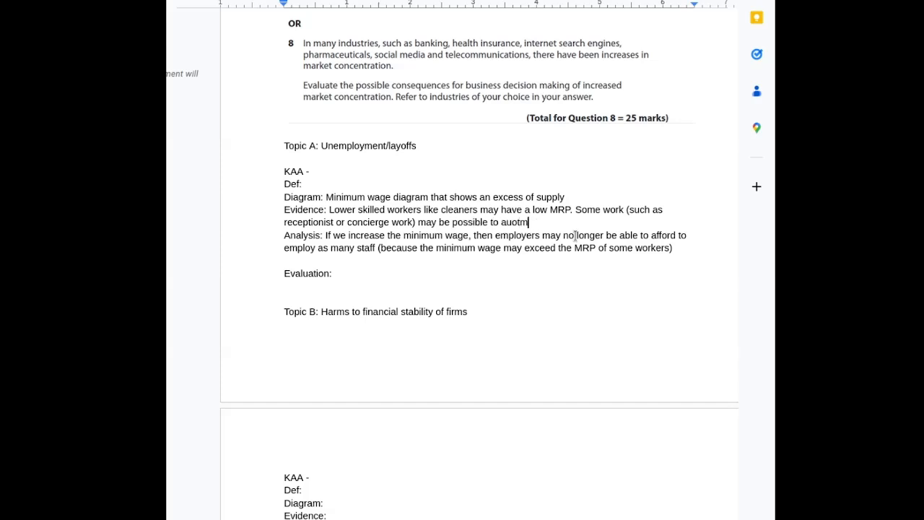
text(automate.)
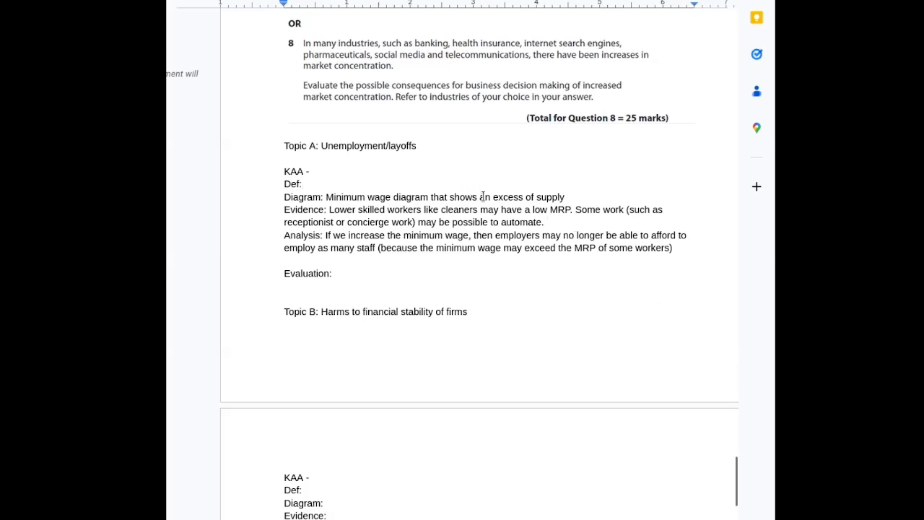
List excess supply, price floor and price elasticity of demand as Topic A's definitions
text(Excessi)
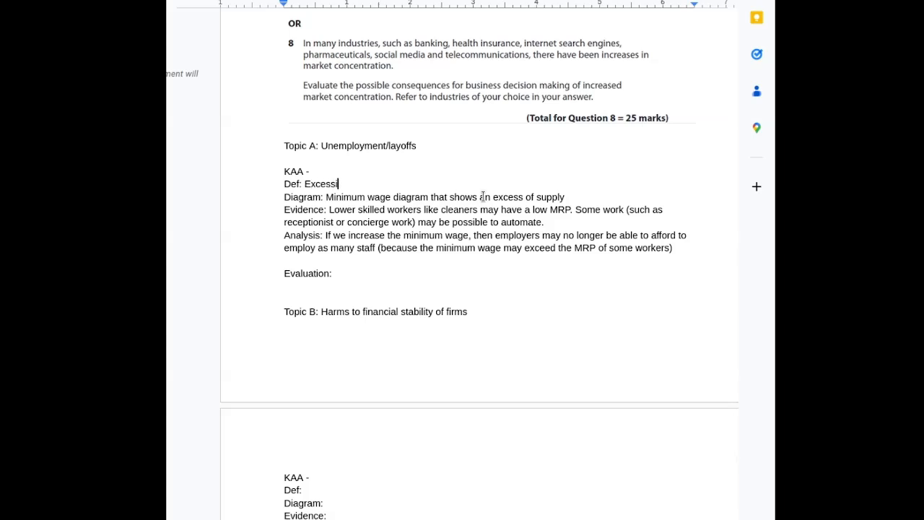
text(supply.)
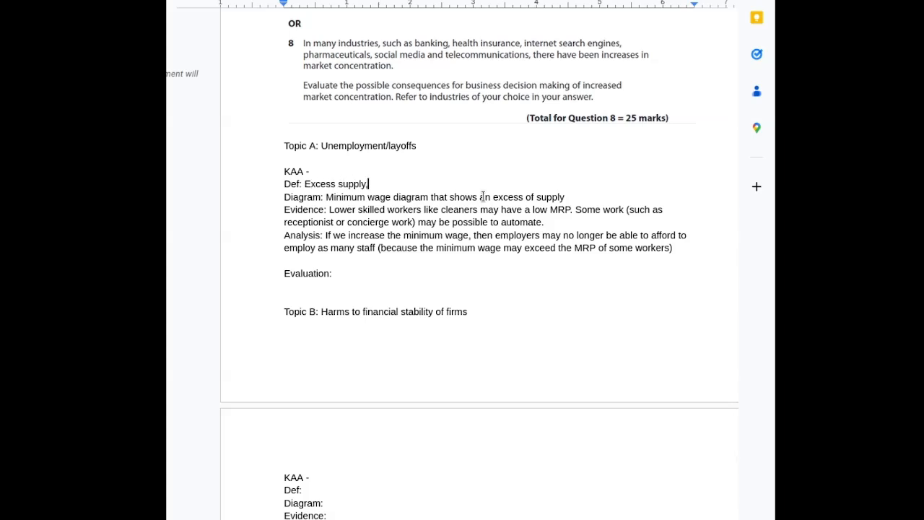
text(, price ce)
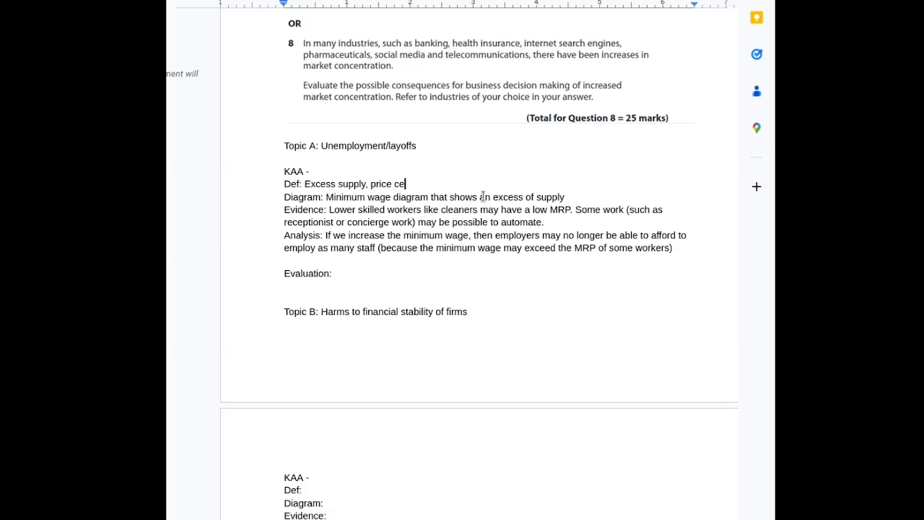
text(loor,)
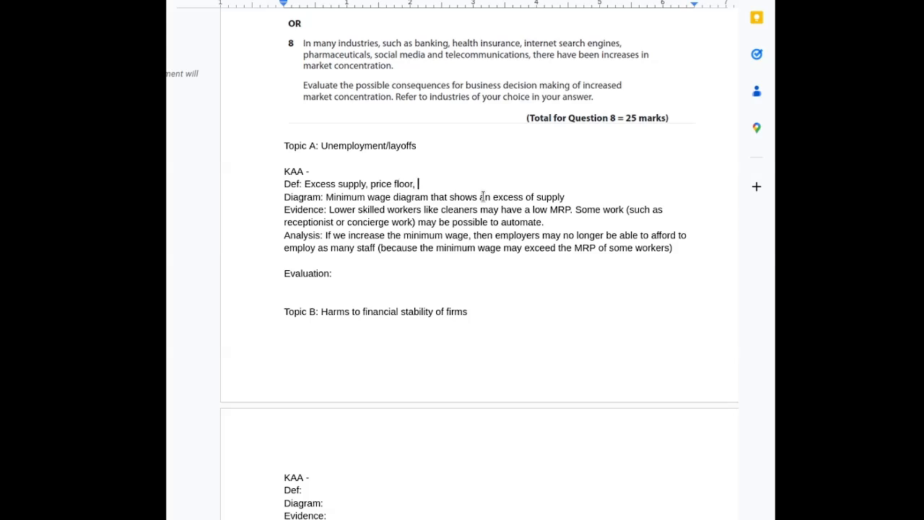
text(price elasticity of dema)
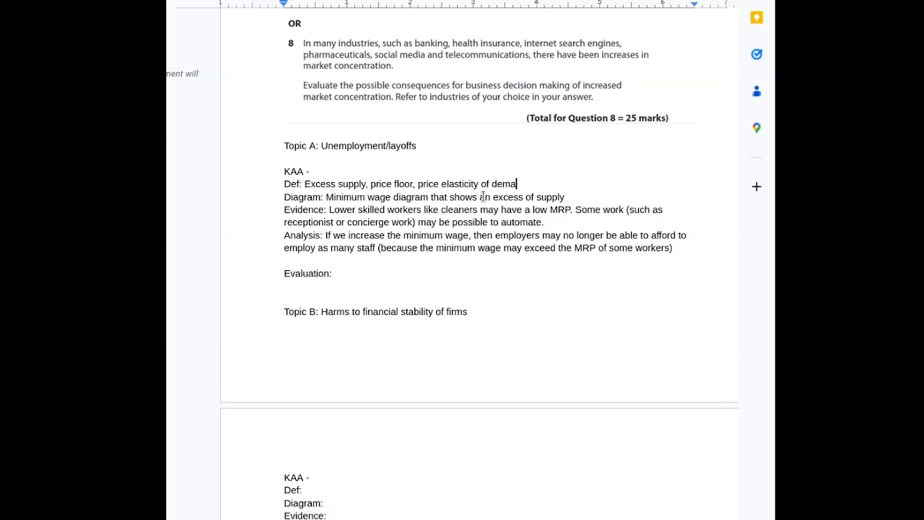
text(nd.)
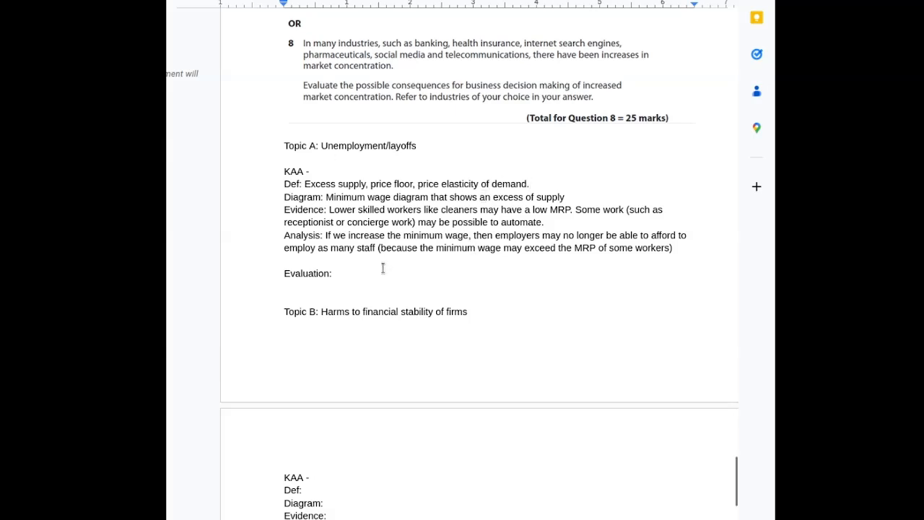
text(()
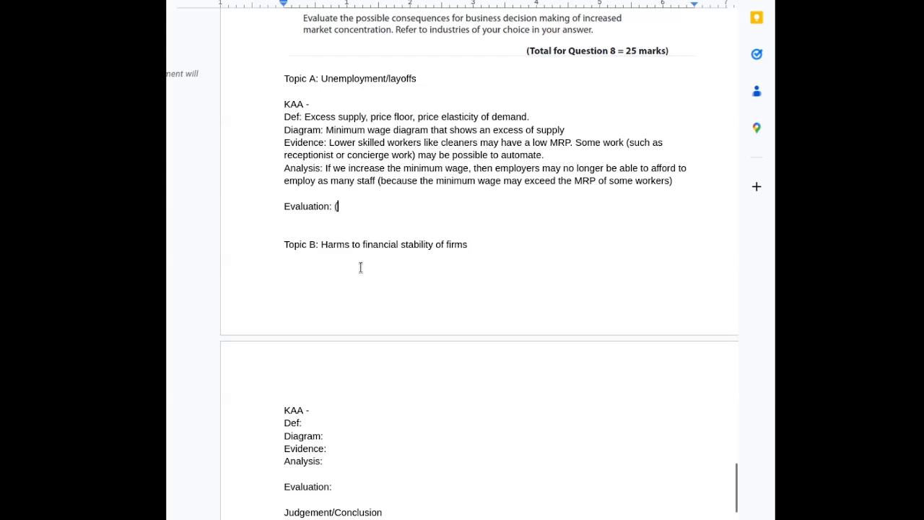
Write evaluation point (1): the degree of layoffs depends on price elasticity of demand for labour
text(1) depends)
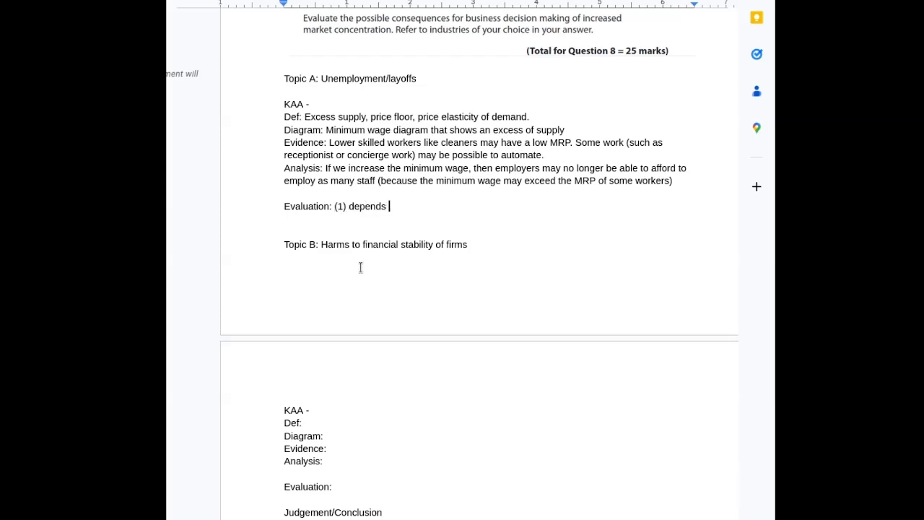
text(the)
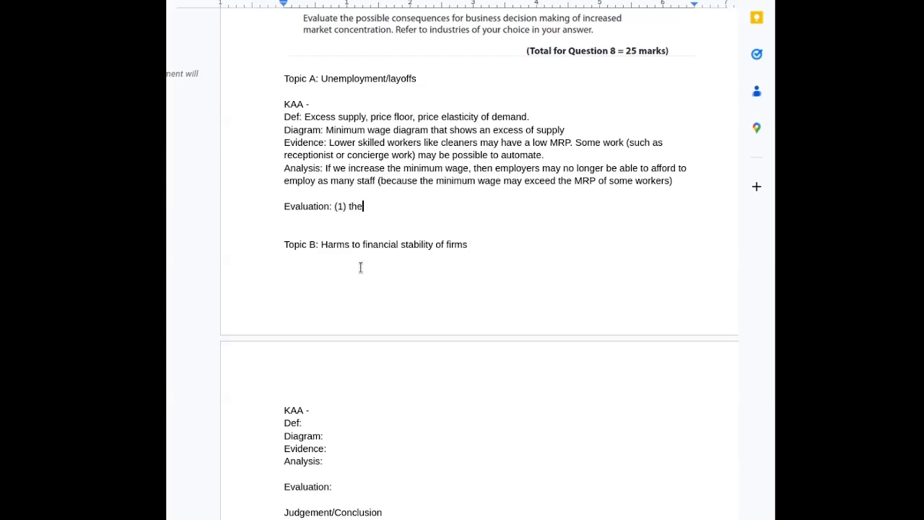
text(degree of)
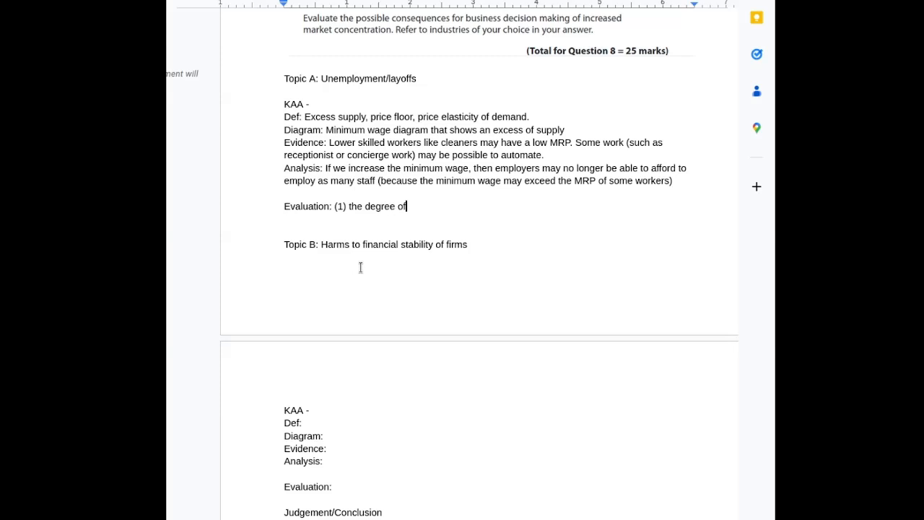
text(lay offs depends on the price elasticity of deman f)
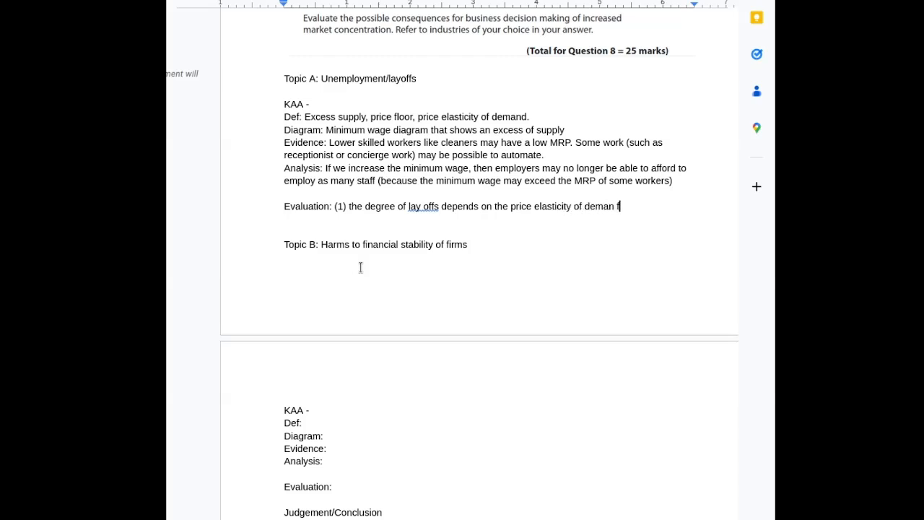
text(or labour in this)
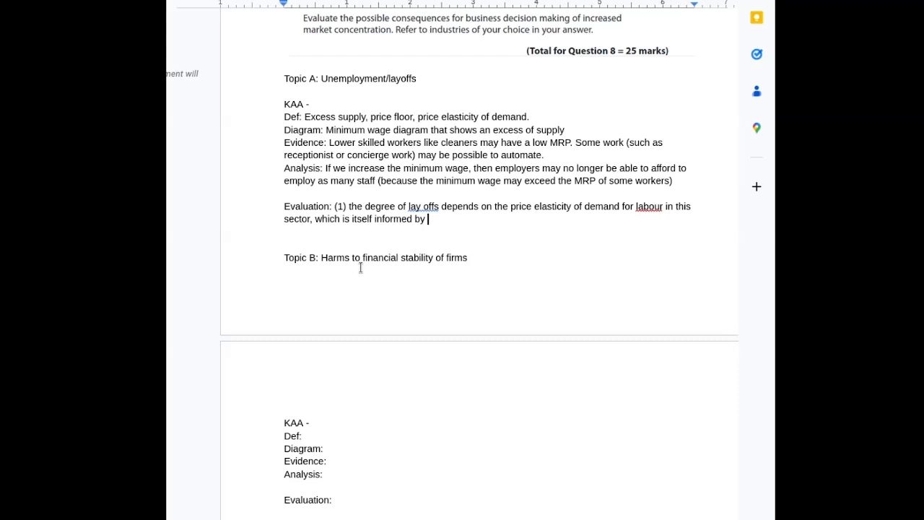
Note that elasticity depends on ease of automation, availability of substitutes and worker revenue
text(the ease of automation, availabiyt)
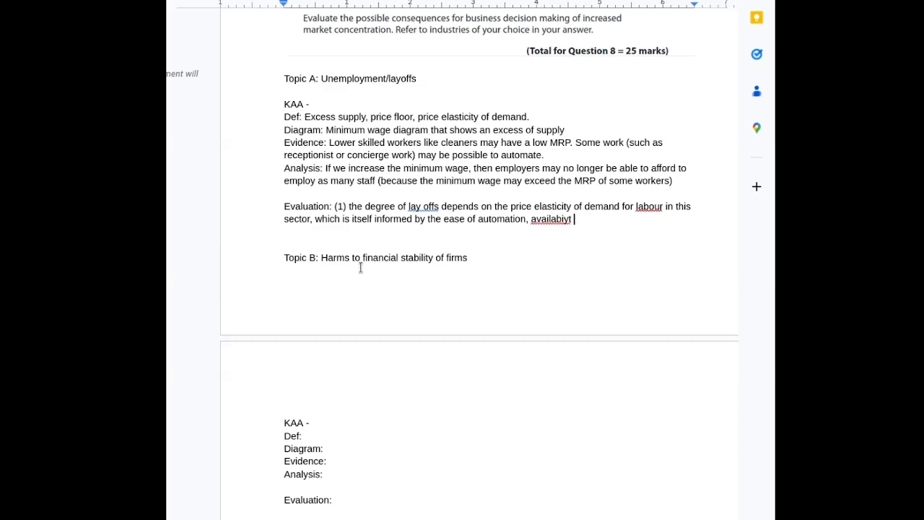
text(availability of)
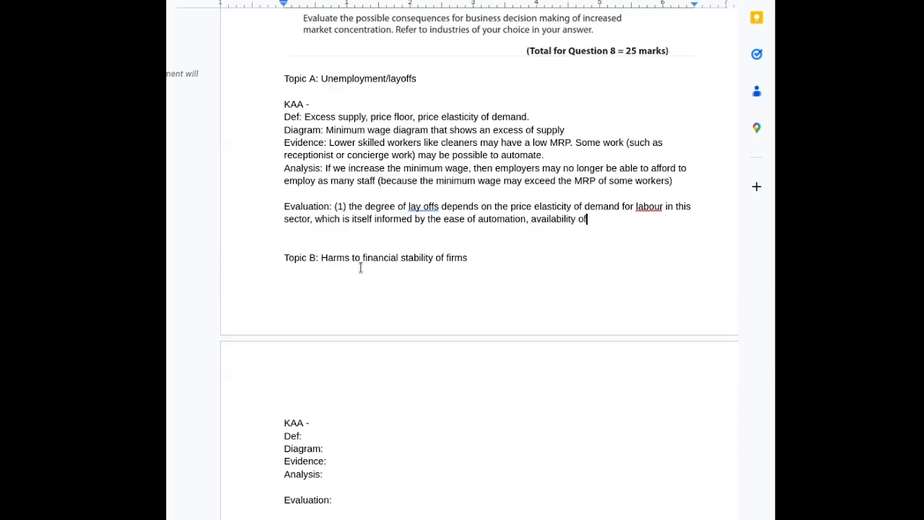
text(substitutes, and the)
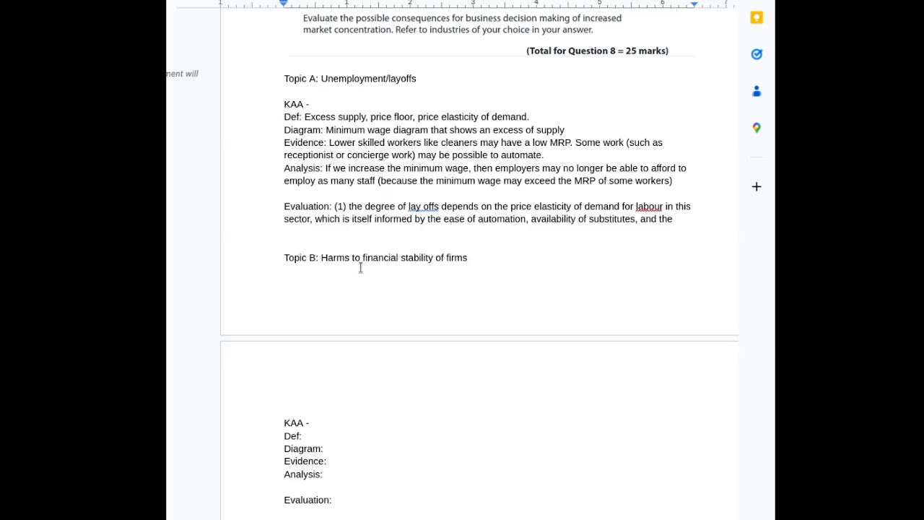
text(revenue brought in by wo)
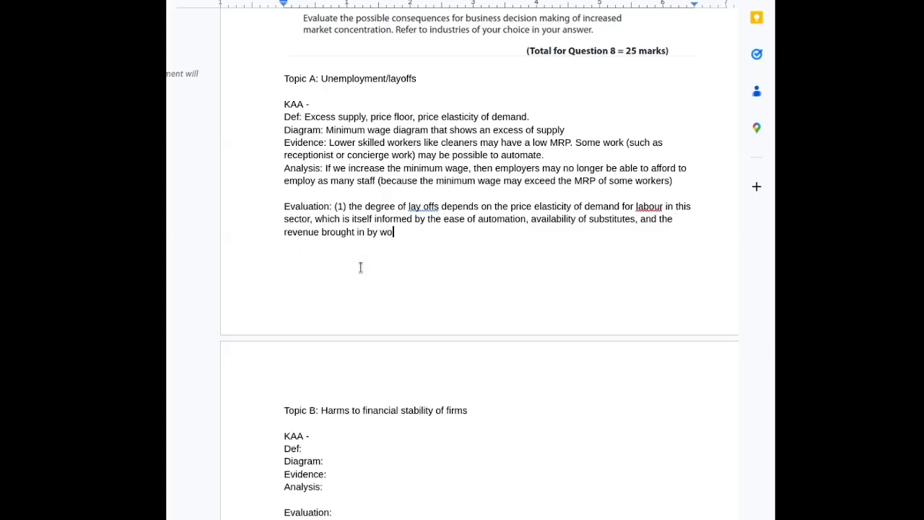
text(rkers.)
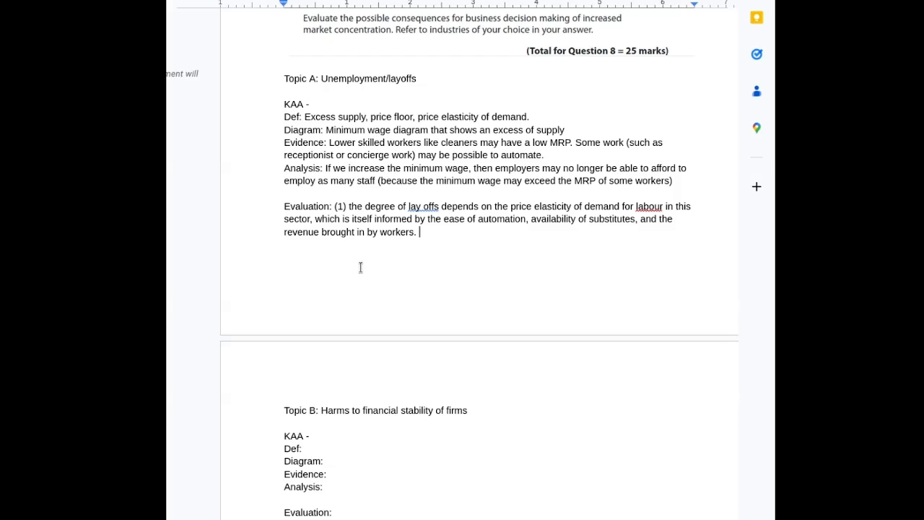
scroll(down, 3)
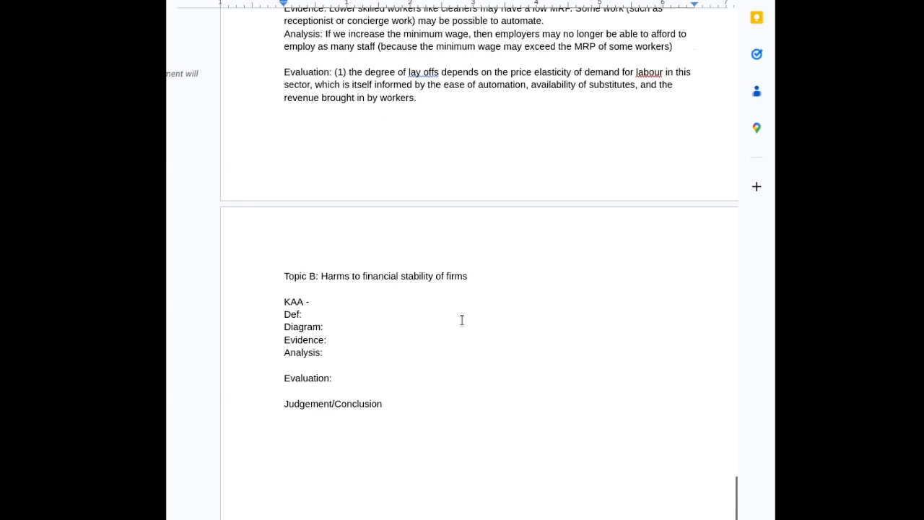
mouse_move(413, 356)
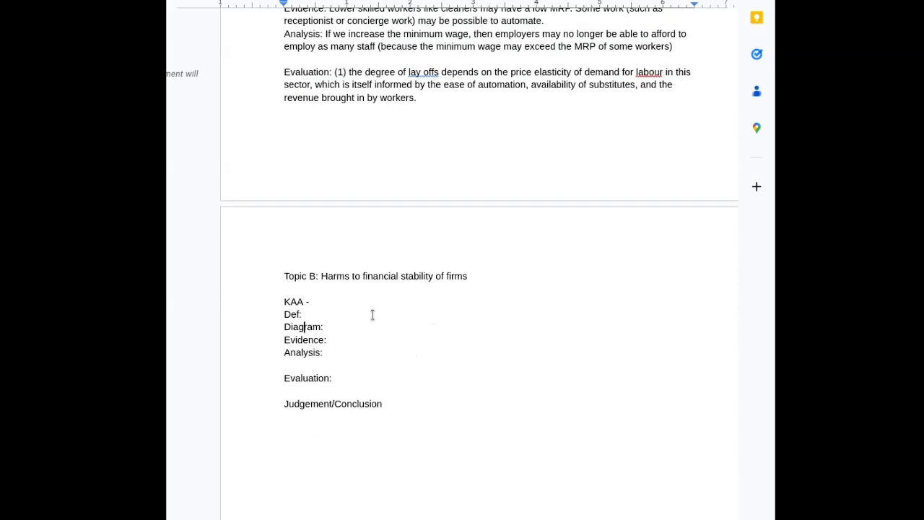
Set Topic B's Diagram to 'Cost and revenue curves - rising AVC.'
text(Cust)
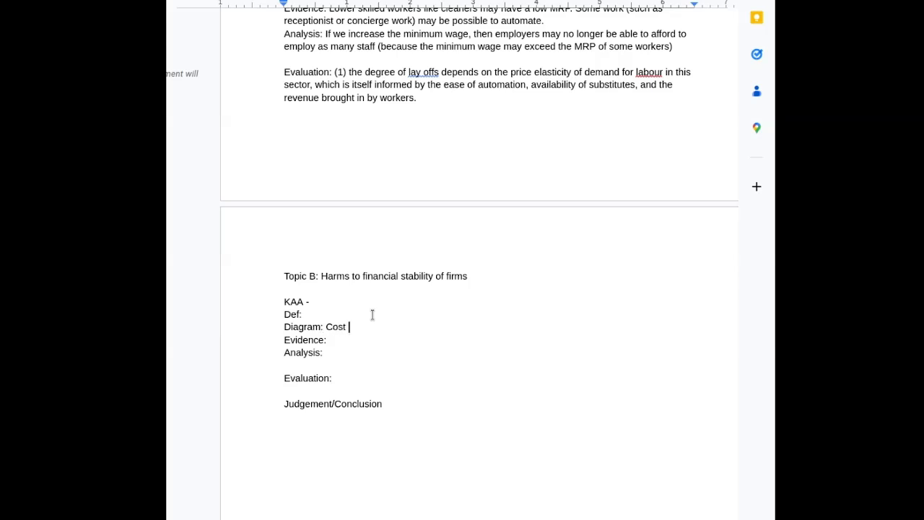
text(and revenue curv)
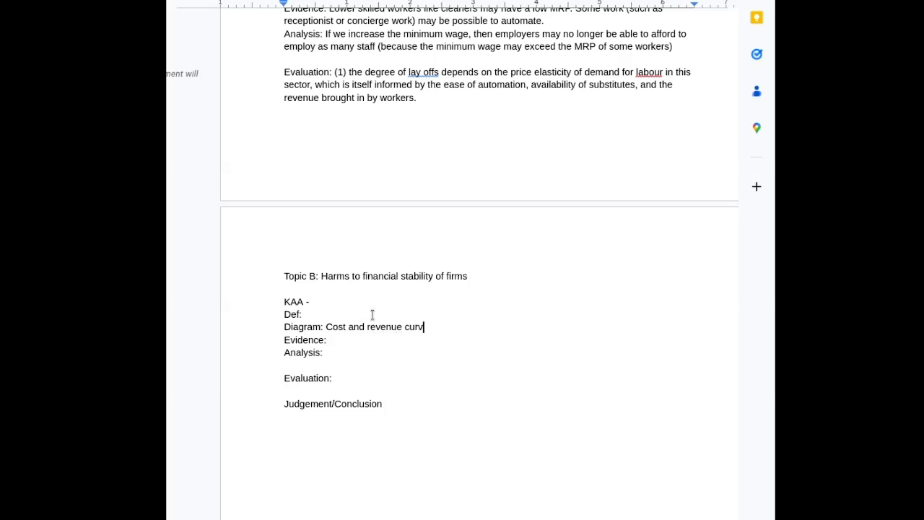
text(es - rising)
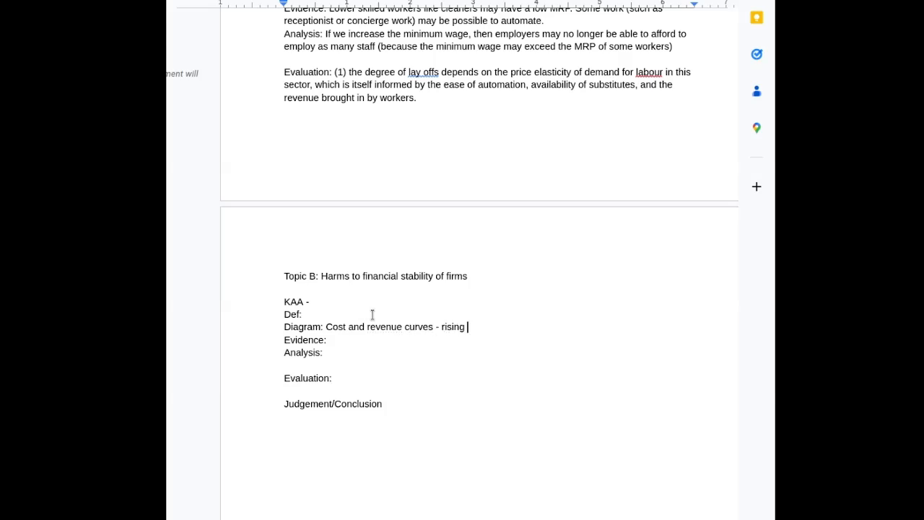
text(AVC.)
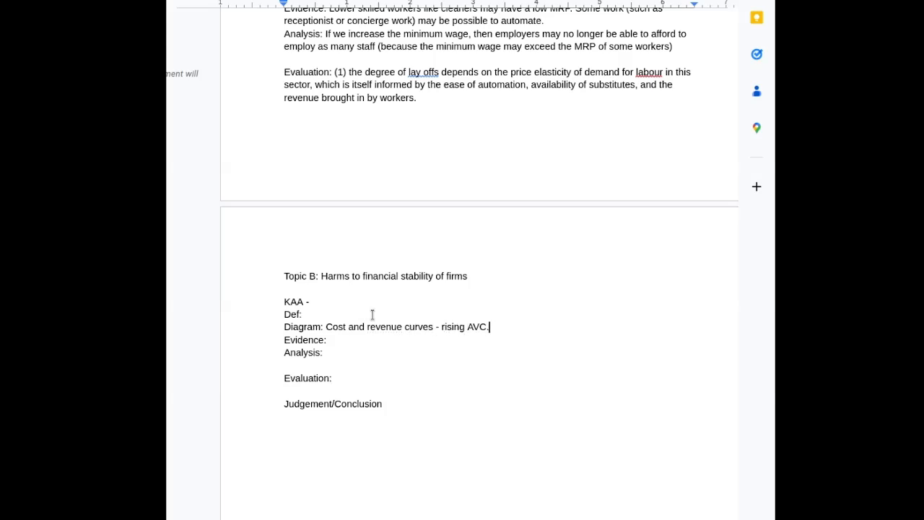
List AVC, fixed costs and market structures as Topic B's definitions
click(305, 314)
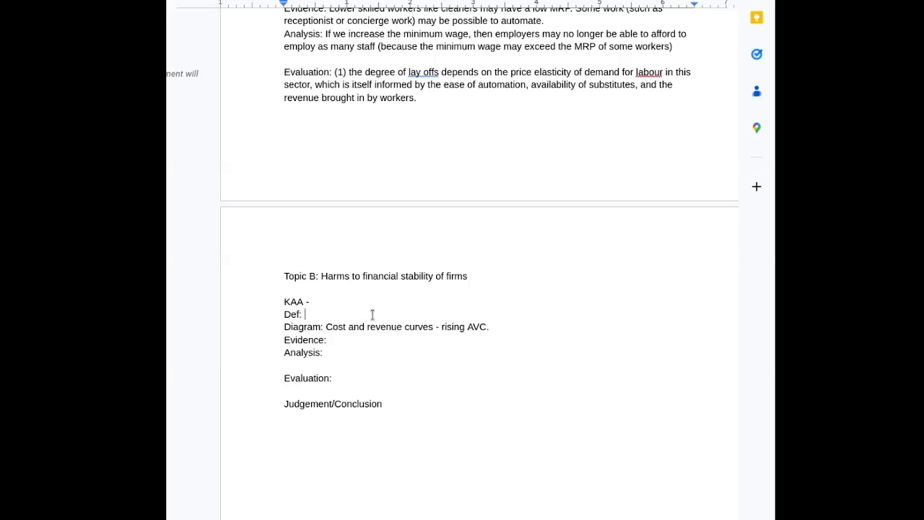
text(A)
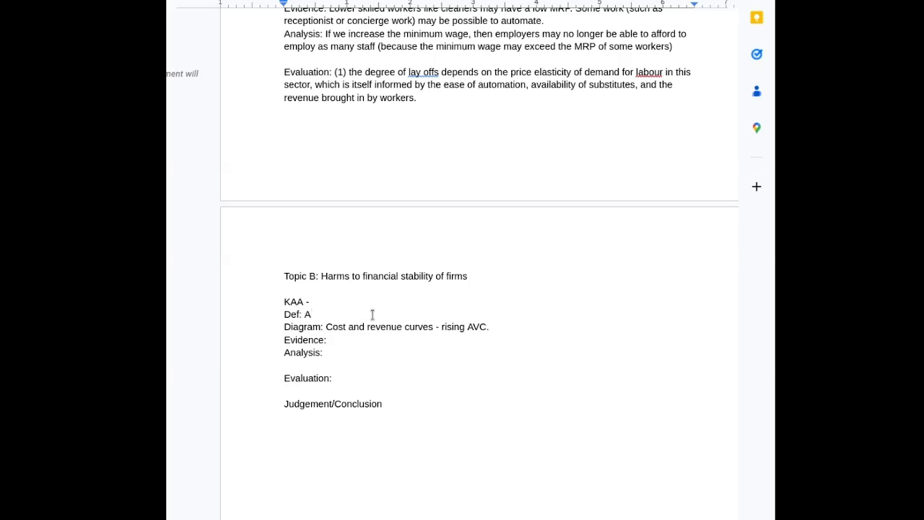
text(VC.)
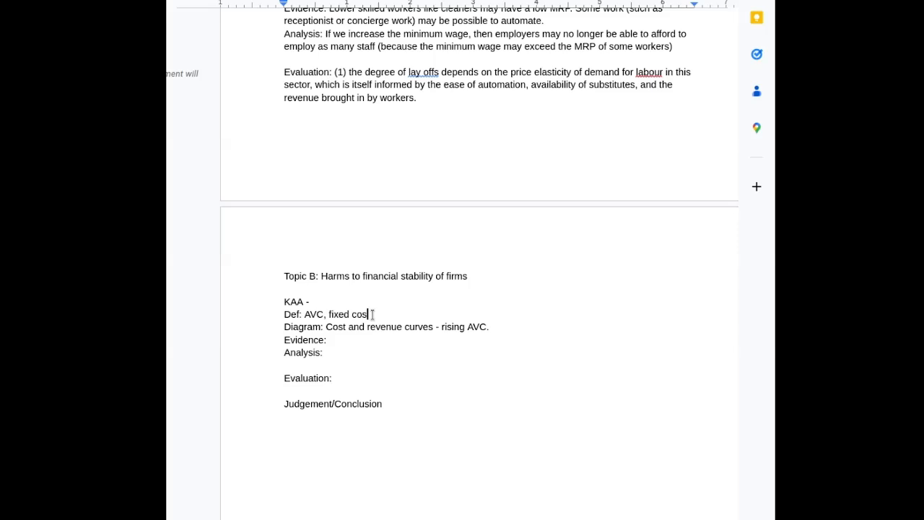
text(ts,)
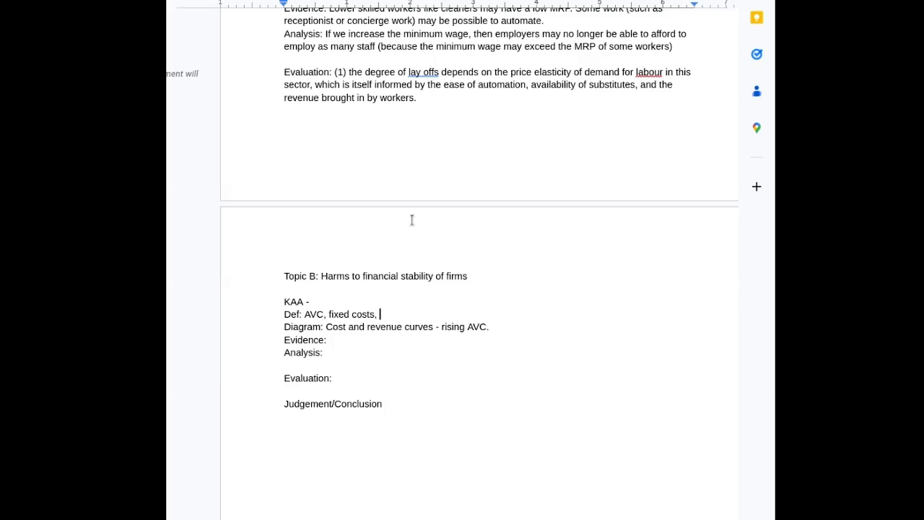
text(mar)
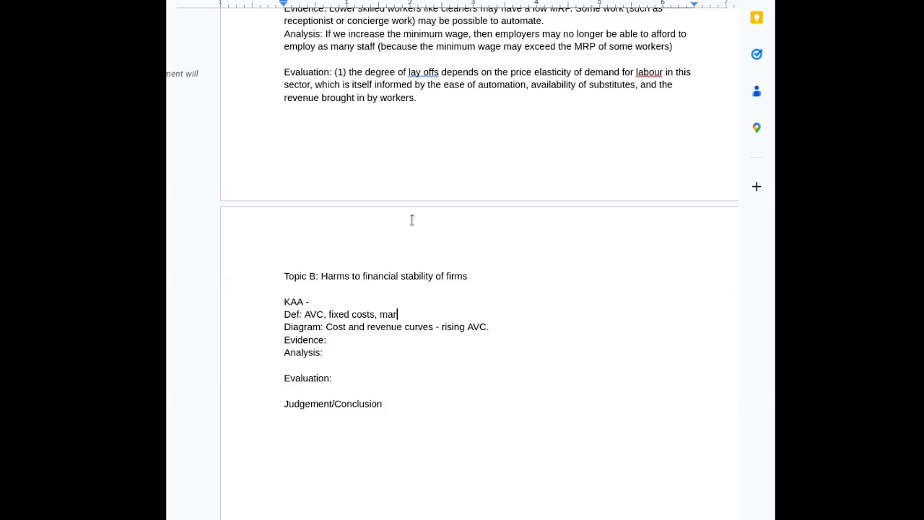
text(ket structures)
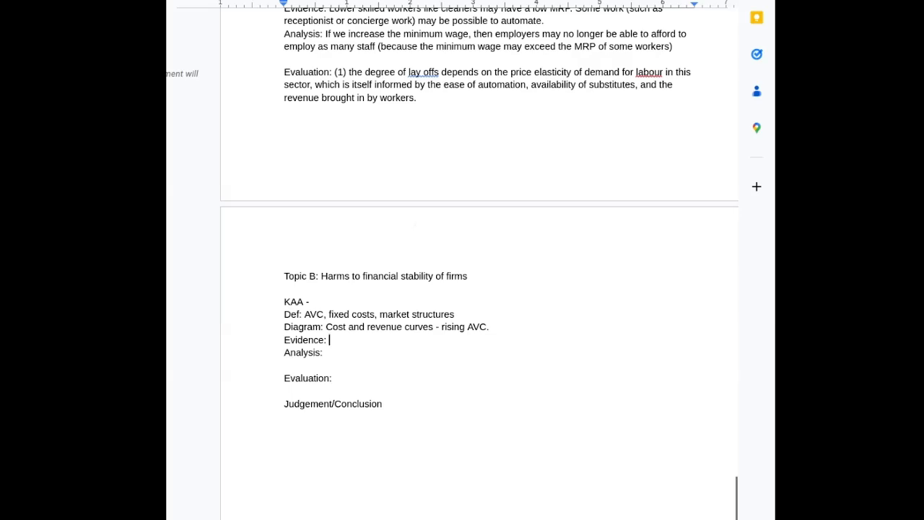
Begin Topic B's Analysis: no price setting power in a competitive restaurant market
scroll(down, 3)
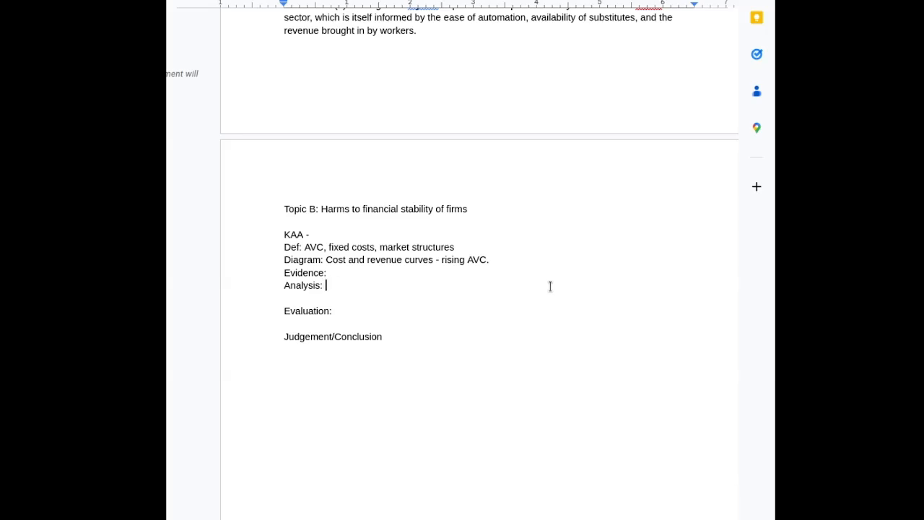
text(No price setting power because this is)
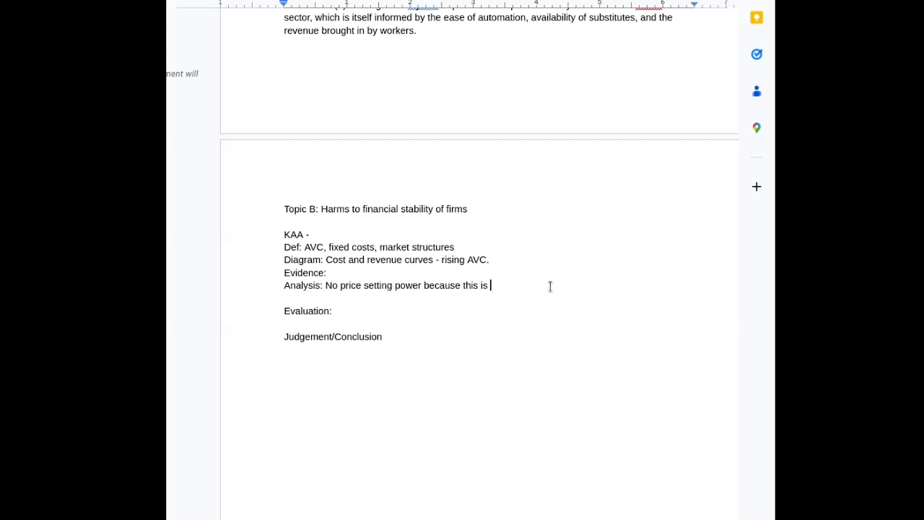
text(n)
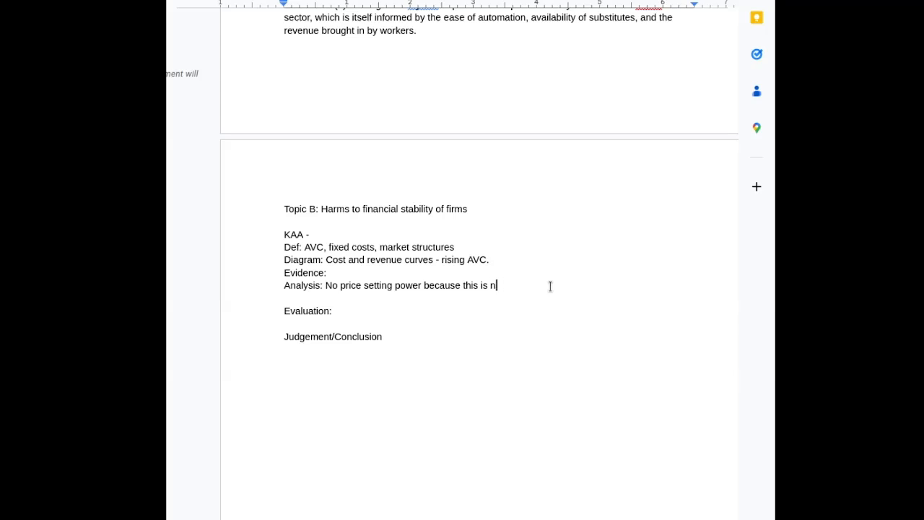
text(a competitive market)
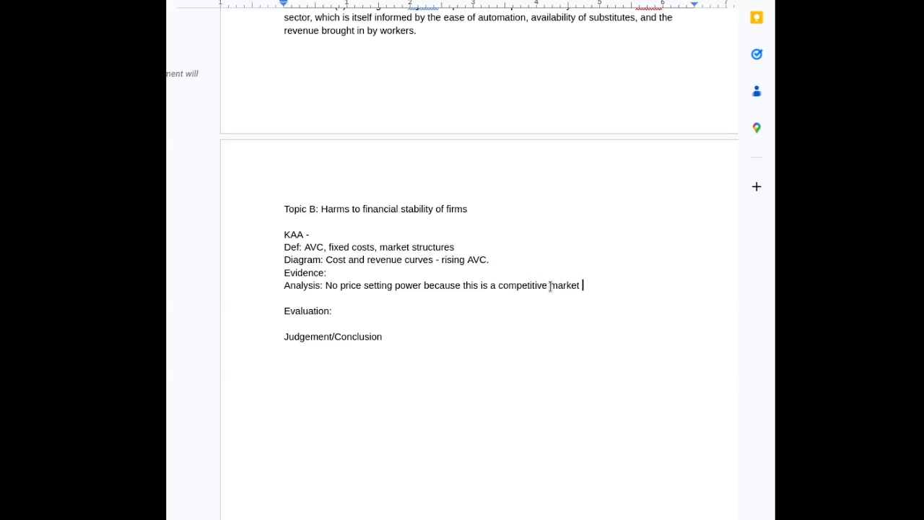
text((restauarants) so profit margins get squeezed. As labour)
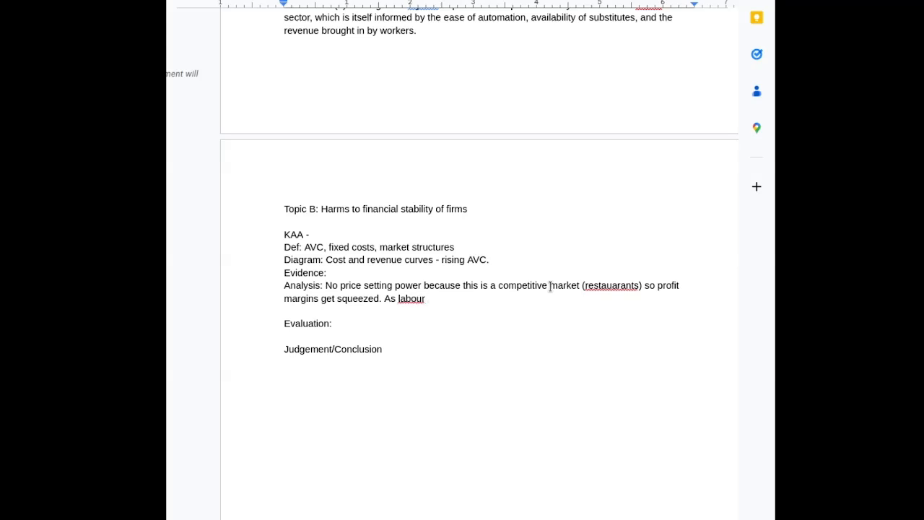
Explain labour is a derived demand, reduced when restaurant prices may go up
text(is)
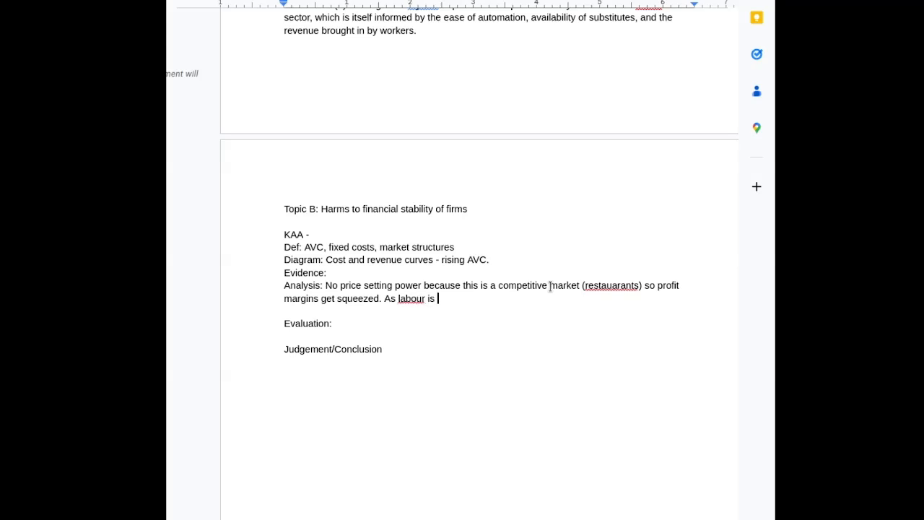
text(deriv)
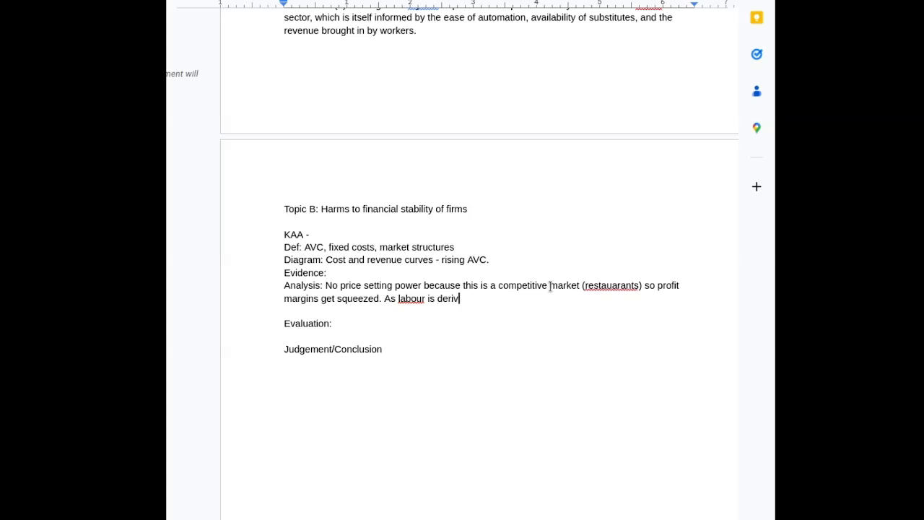
text(ed demand,)
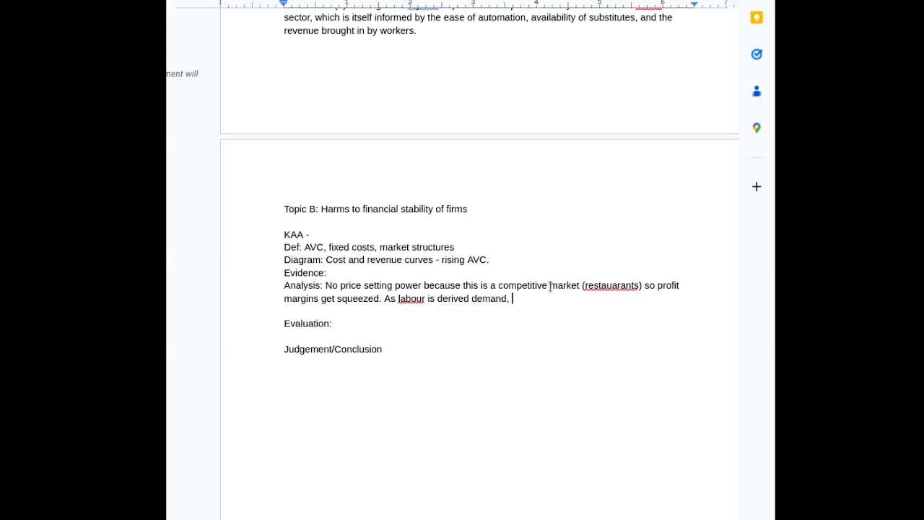
text(reduced demand for)
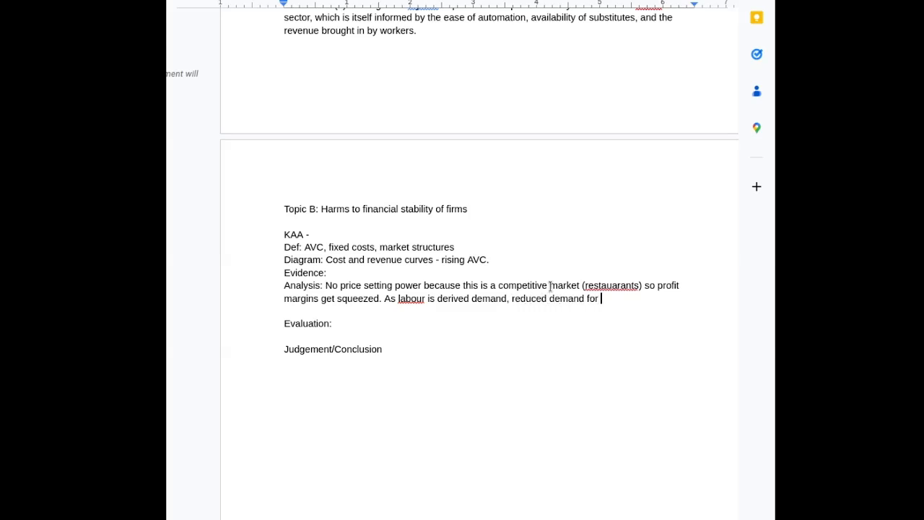
text(restaurants when)
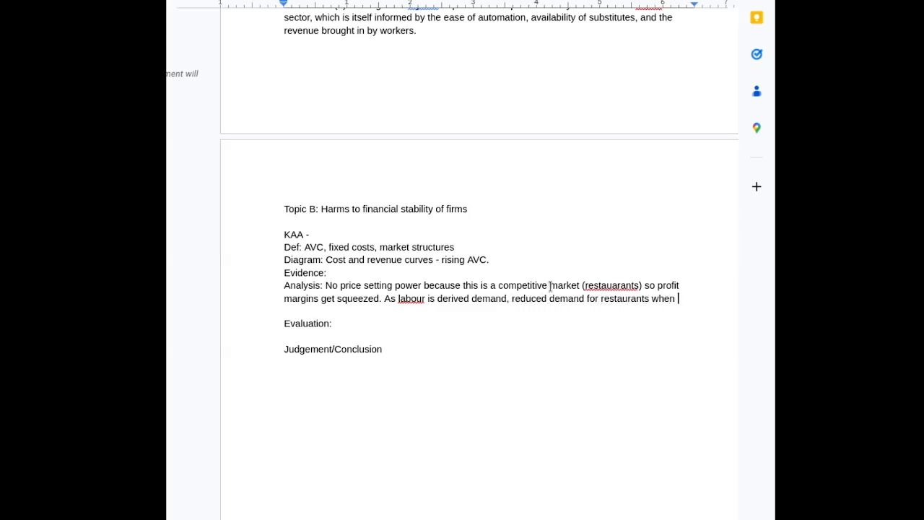
text(prices may go up would reduce demand for labour in labour markets.)
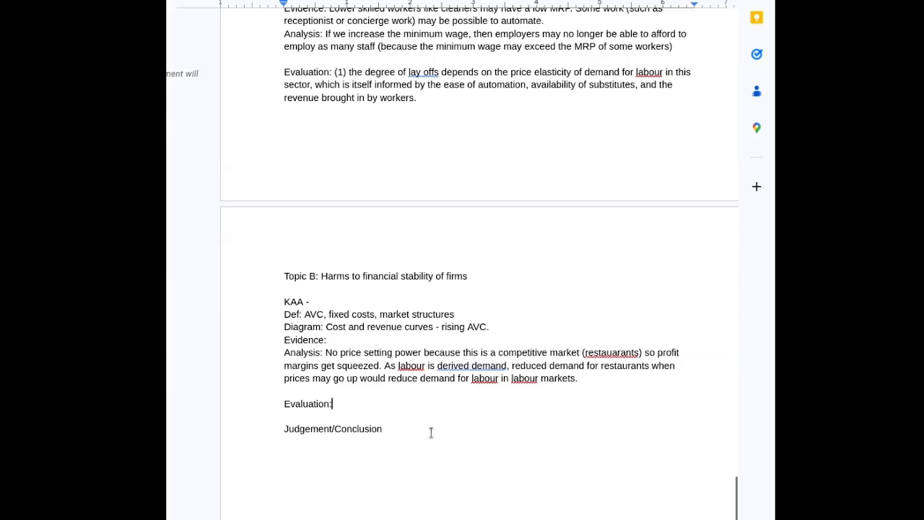
mouse_move(474, 446)
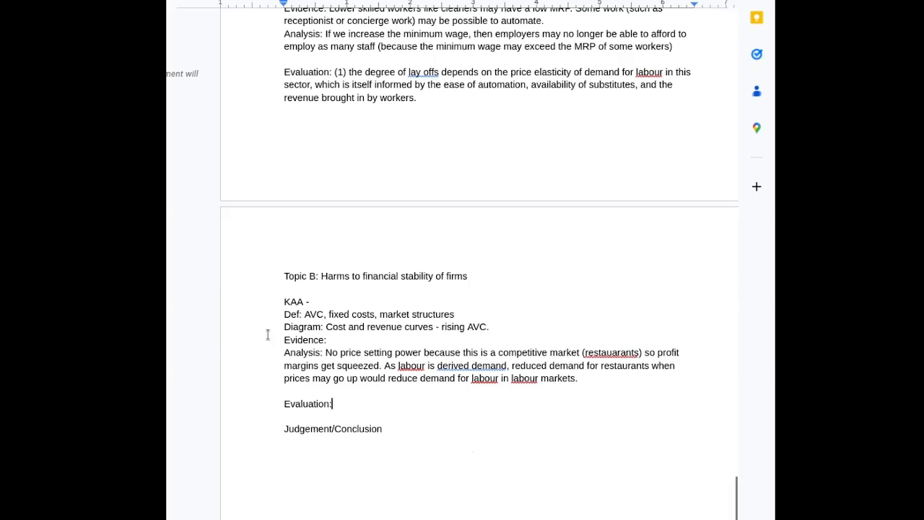
mouse_move(257, 449)
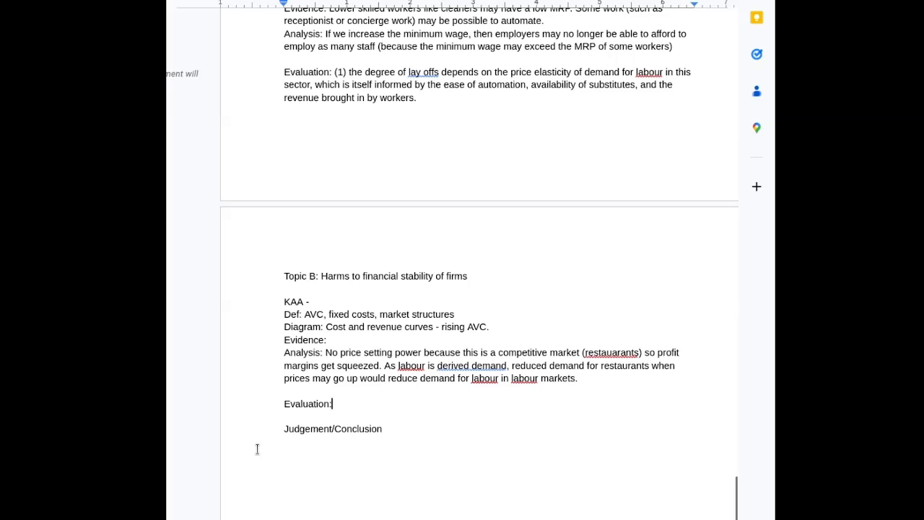
Complete evaluation point (1): higher wages could raise labour productivity by motivating workers
text((1) inc)
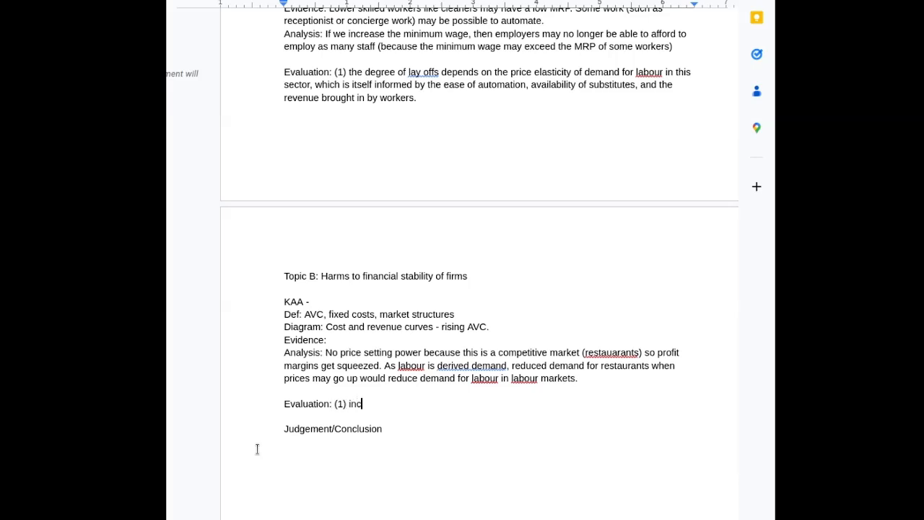
text(could increa)
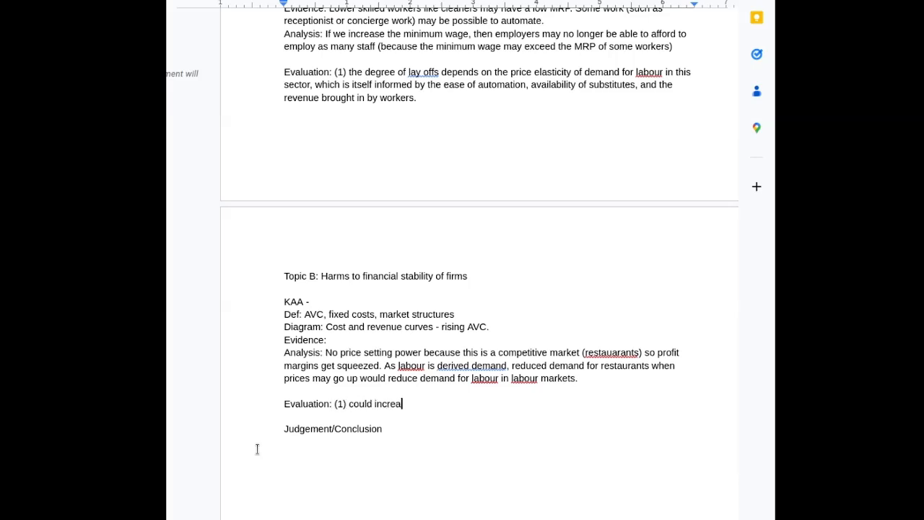
text(se labour productivity and hte overall skill level of hte workforce if)
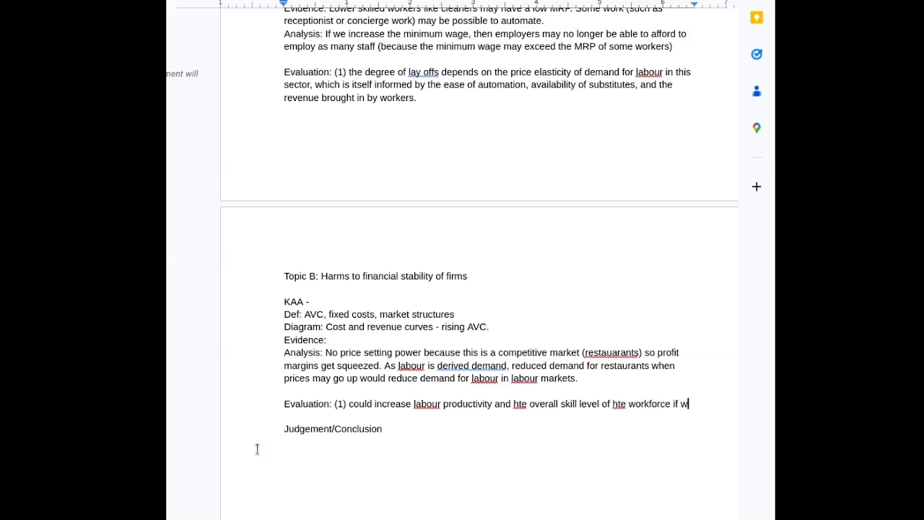
text(wages are more motiva)
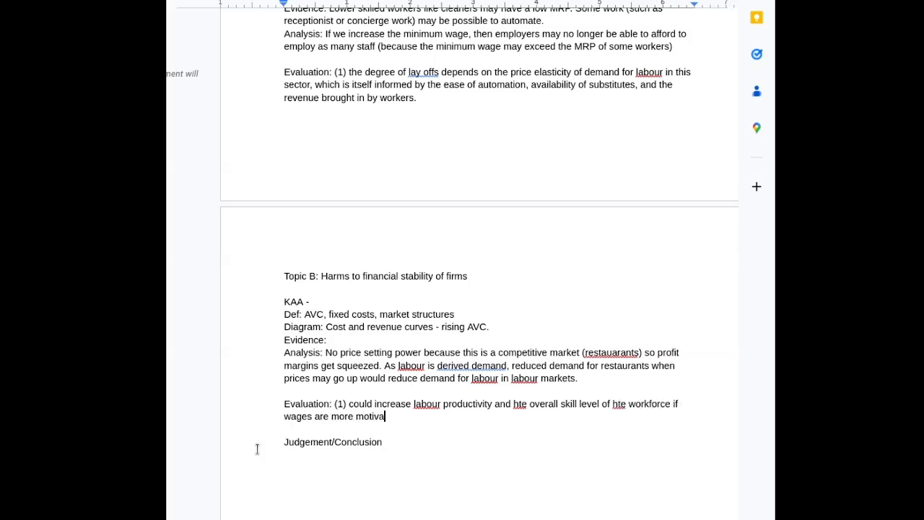
text(ting.)
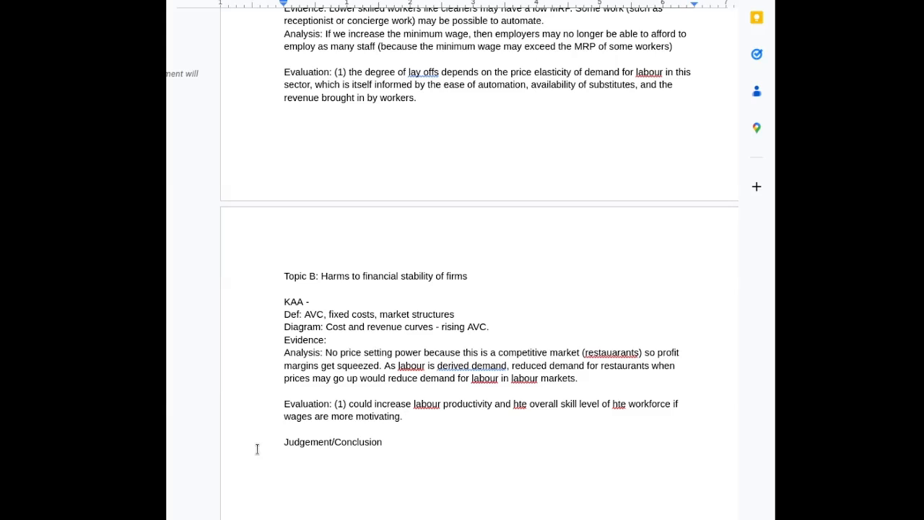
Add point (2): minimum wage increases may drive up demand for hotels and restaurants
text((2) iverall l)
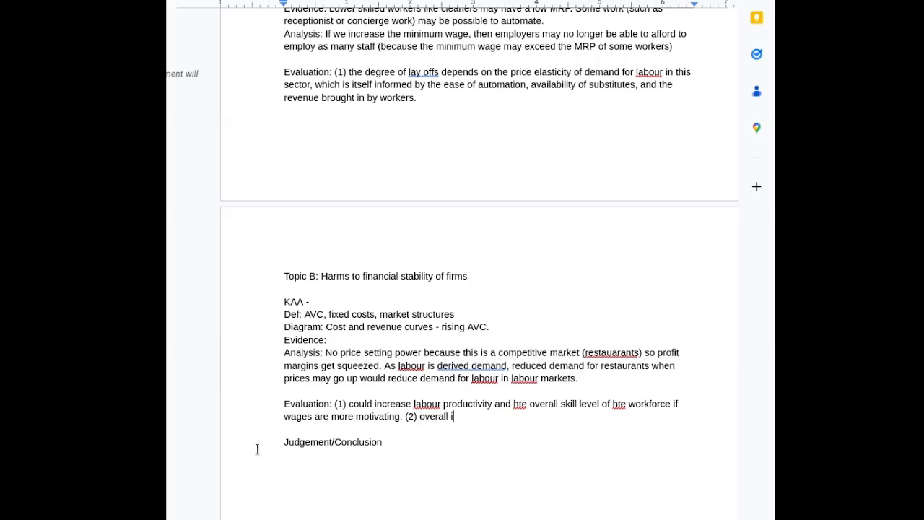
text(increases in te)
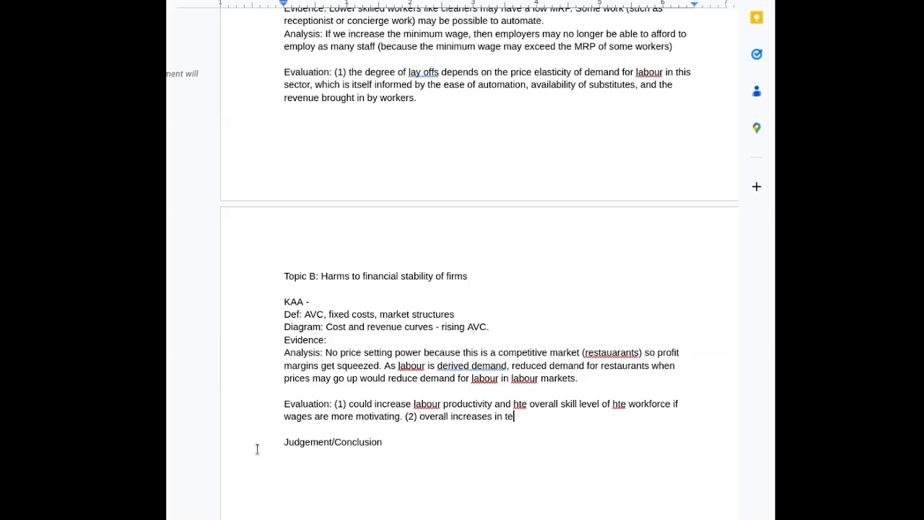
text(minimum wage might also drive up d)
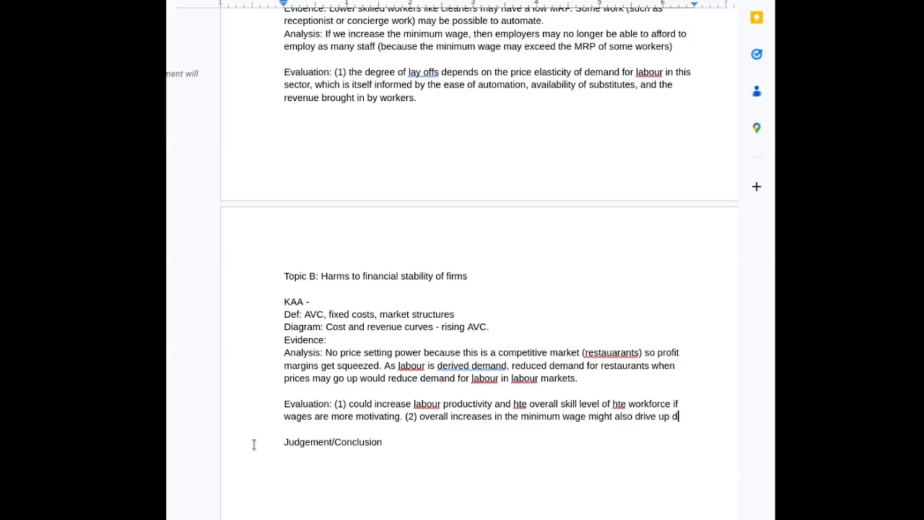
text(emand for hotels)
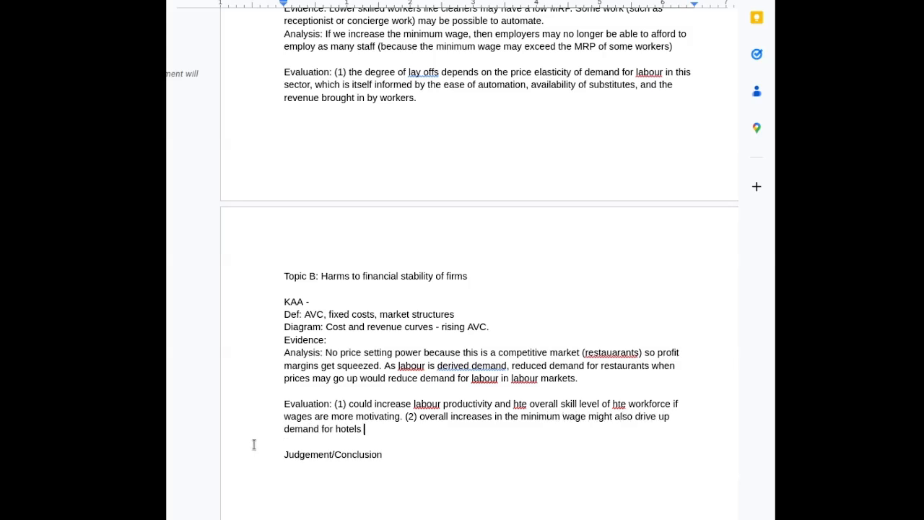
text(and restu)
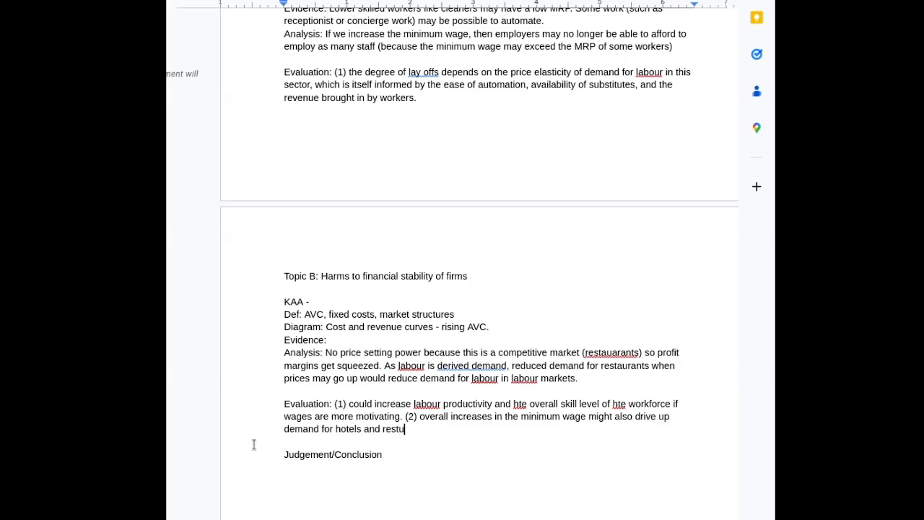
text(aurants.)
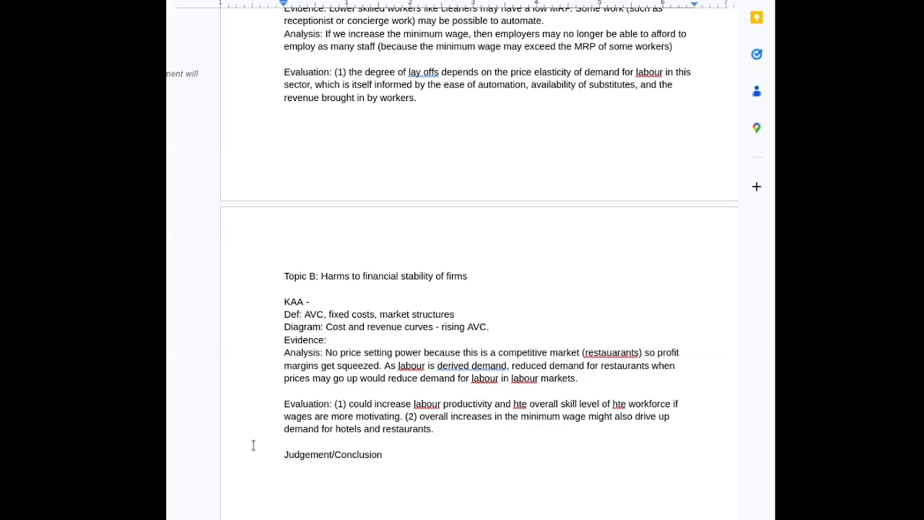
click(380, 454)
text(: This is likely to harmful for the)
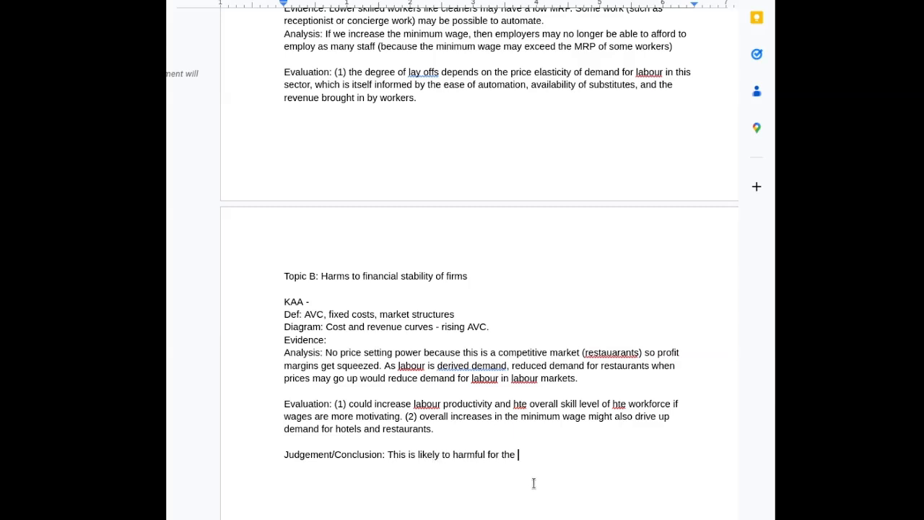
Begin the judgement by explaining the harm to the hospitality industry, citing its PED
text(ho)
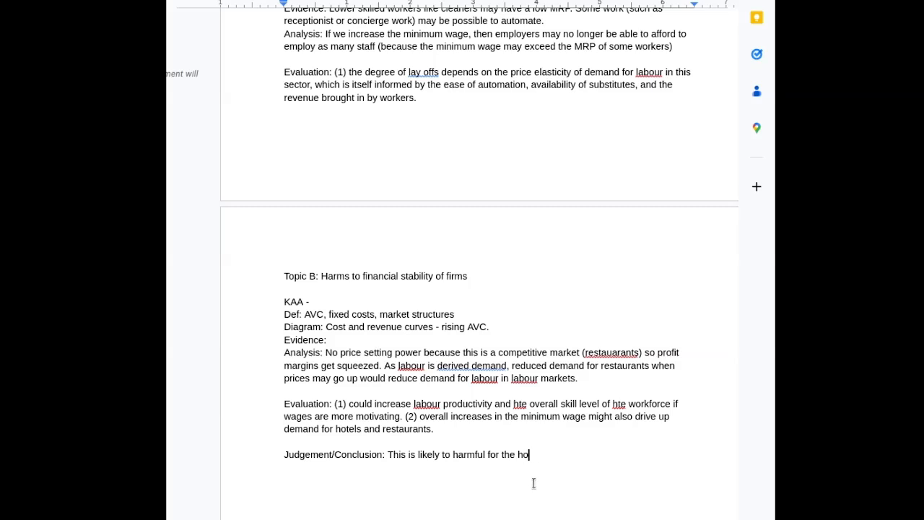
text(spitality indus)
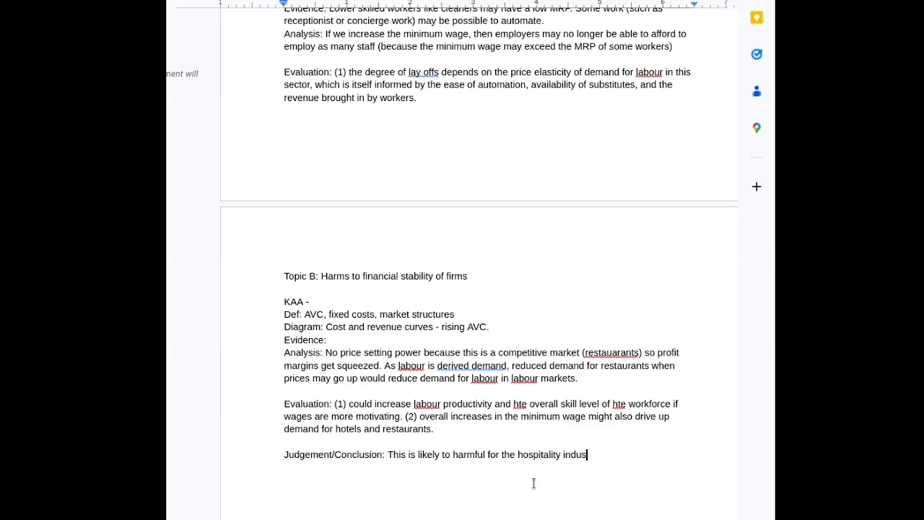
text(try because)
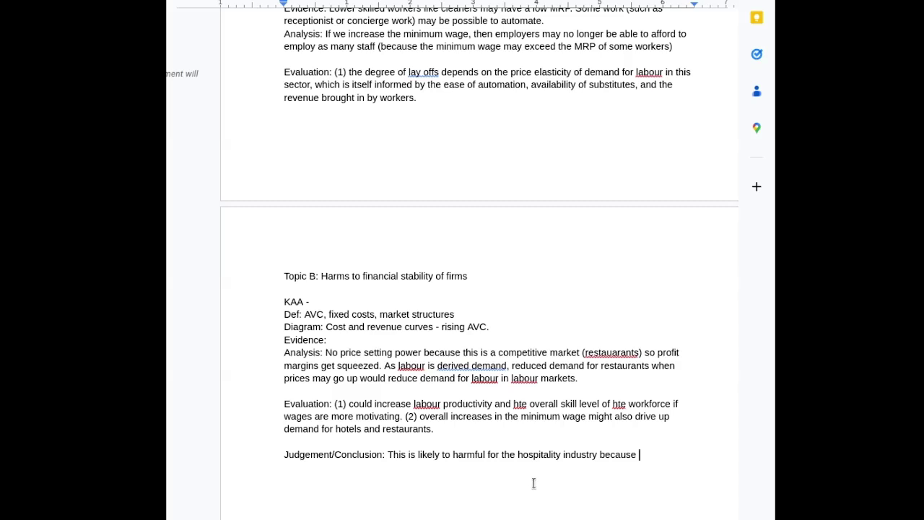
text(w)
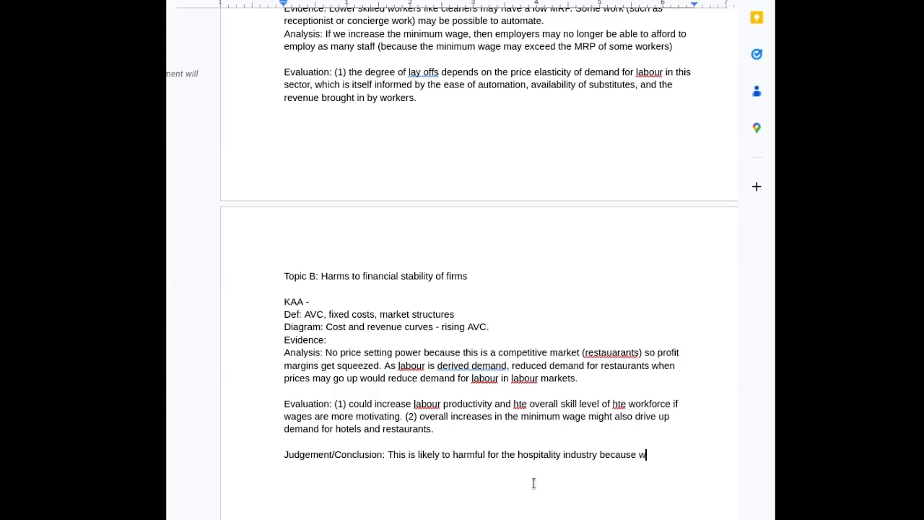
text(e're dealing with a)
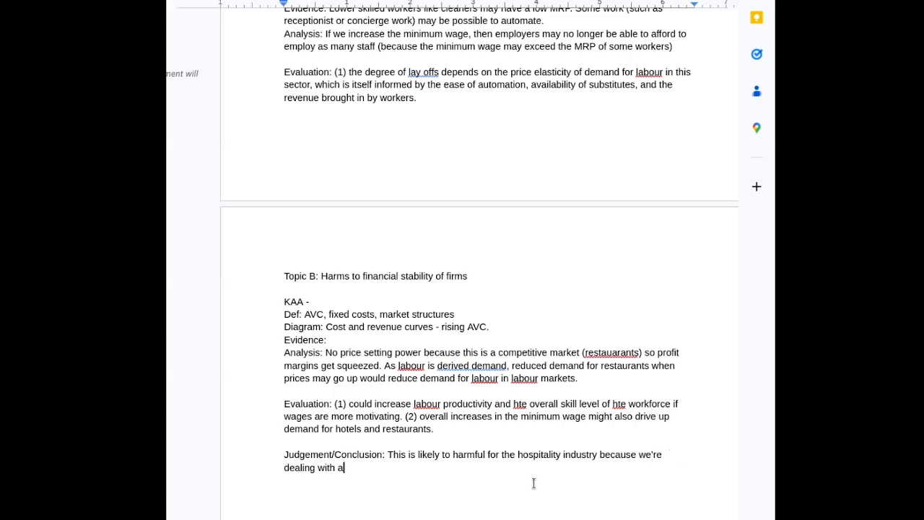
text(n industry where it)
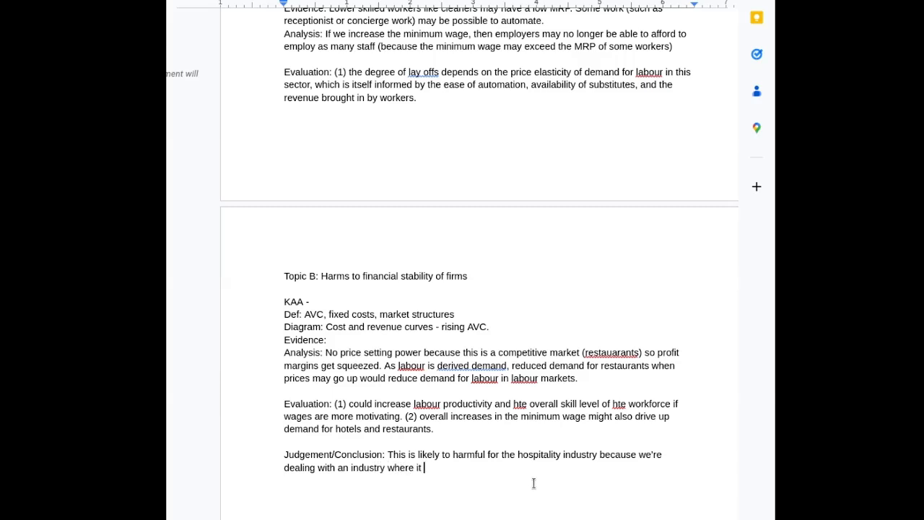
text(is tough to put up ri)
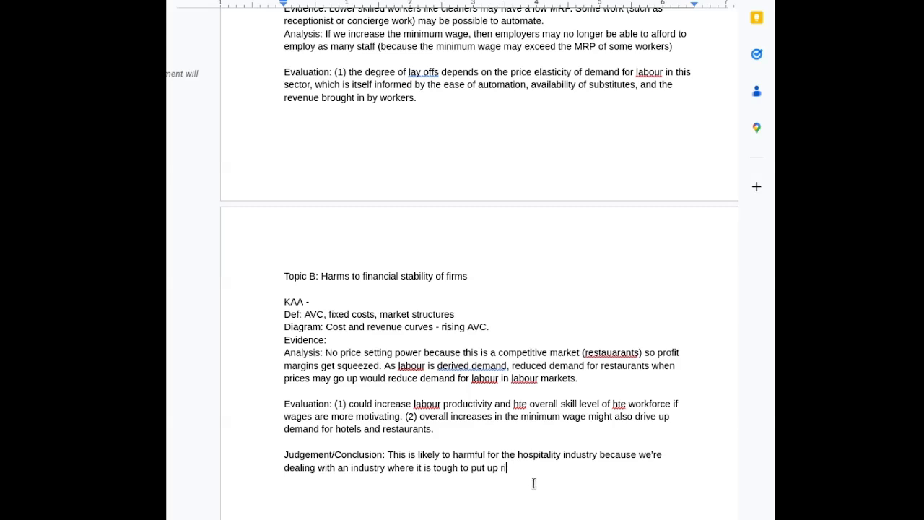
text(ces)
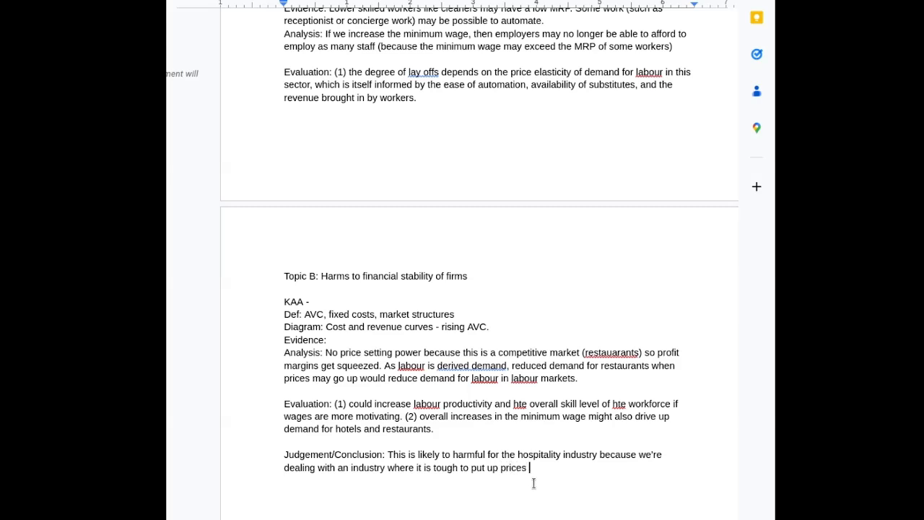
text(- PED - Therefore, automation is more)
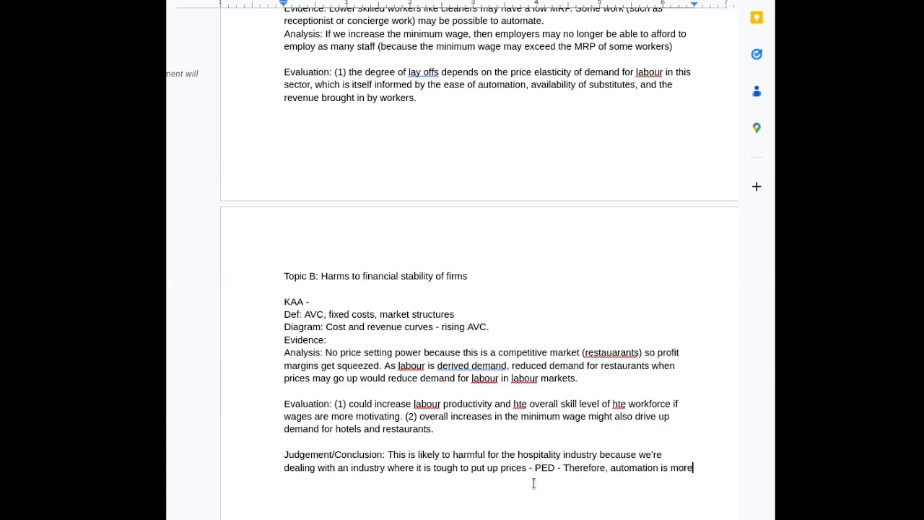
Predict likely automation and short-term layoffs before demand picks up long-term as general wages rise
text(likely)
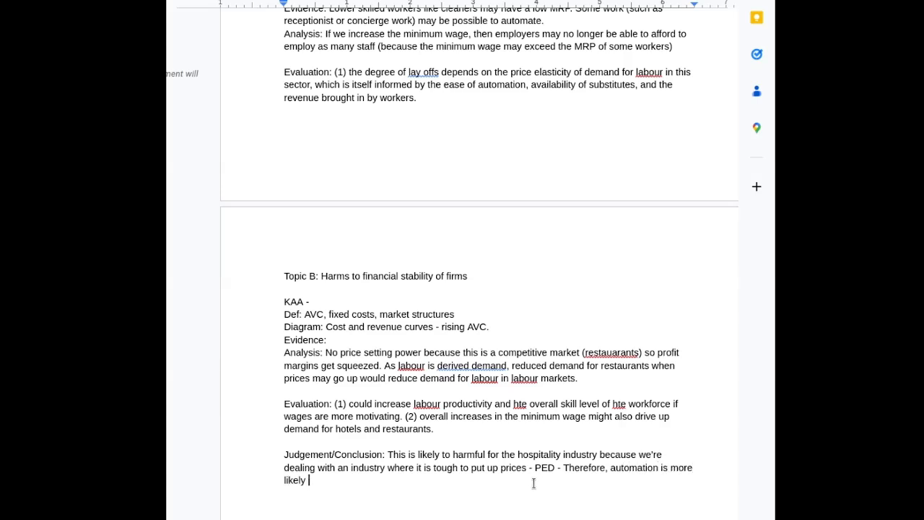
text(and we are likely to s)
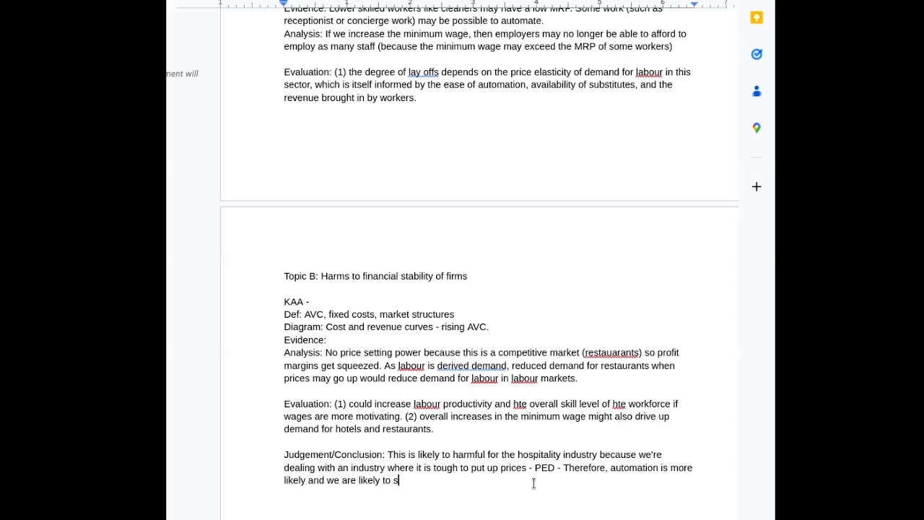
text(ee layoffs.)
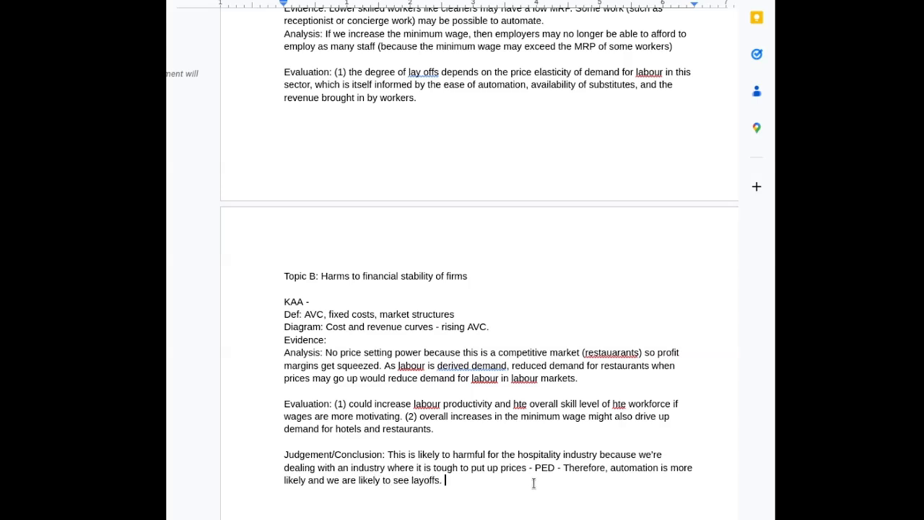
text(in the short)
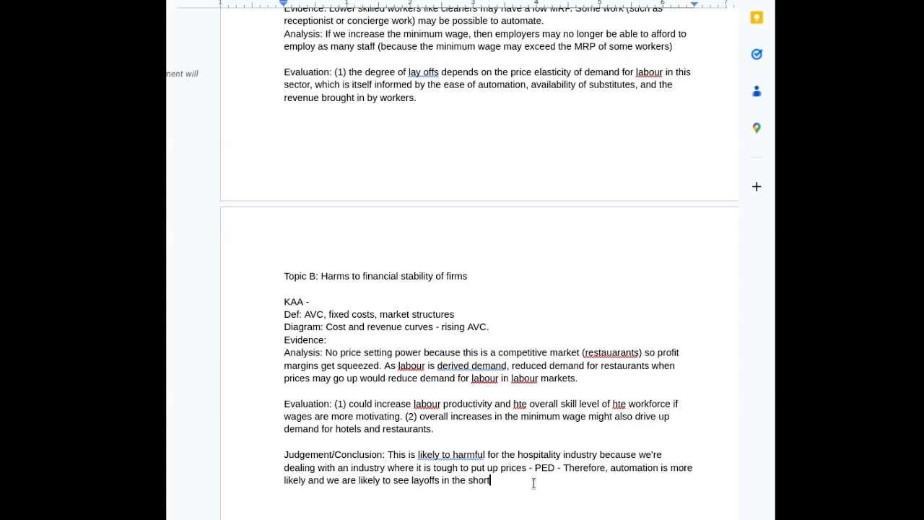
text(term befo)
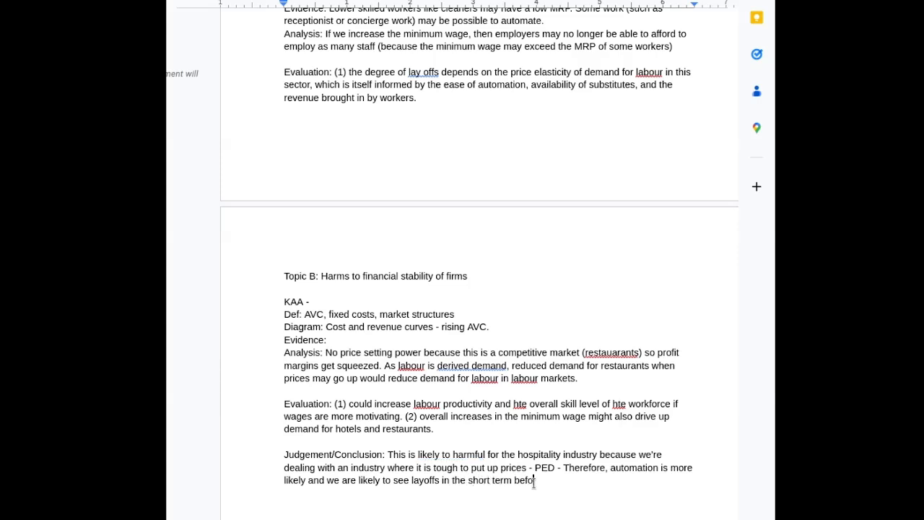
text(re demand)
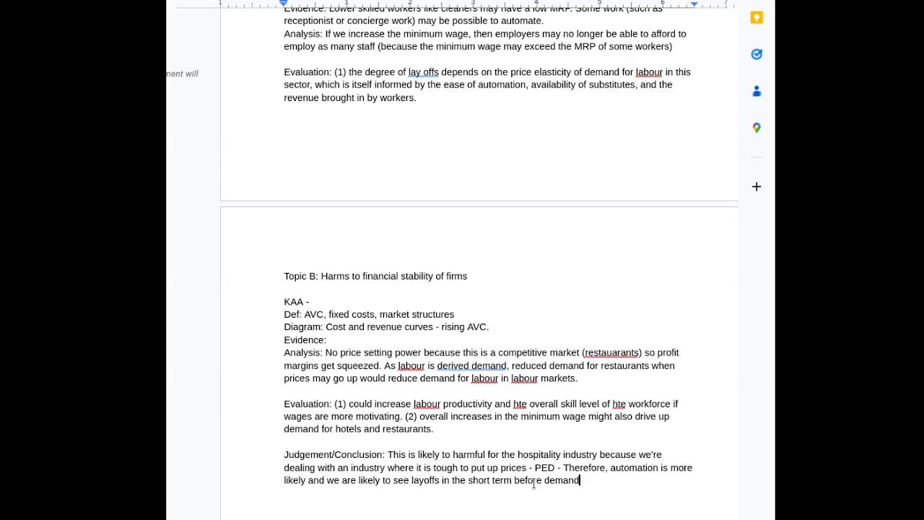
text(picks up in the long-term)
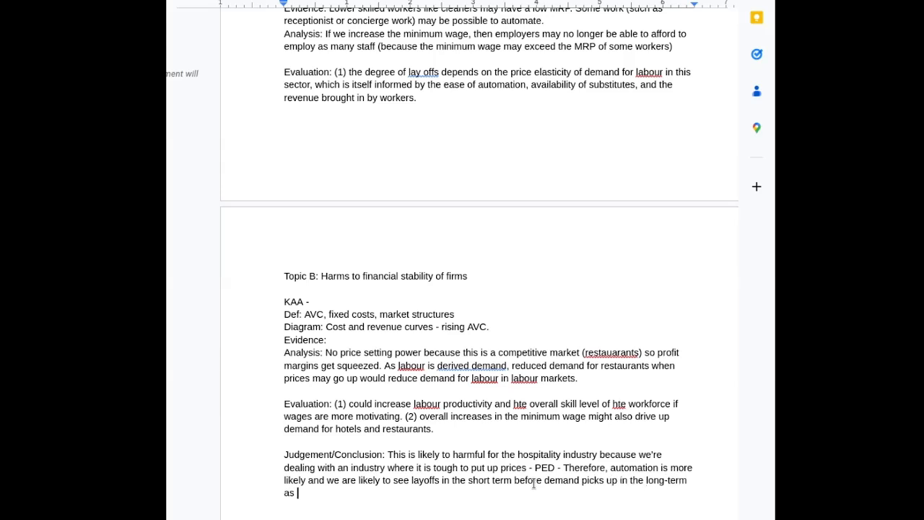
text(general wages ris)
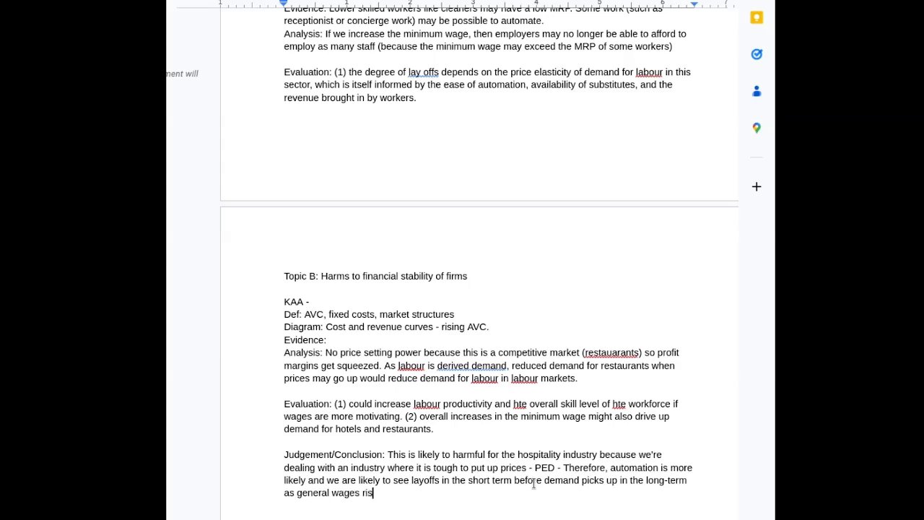